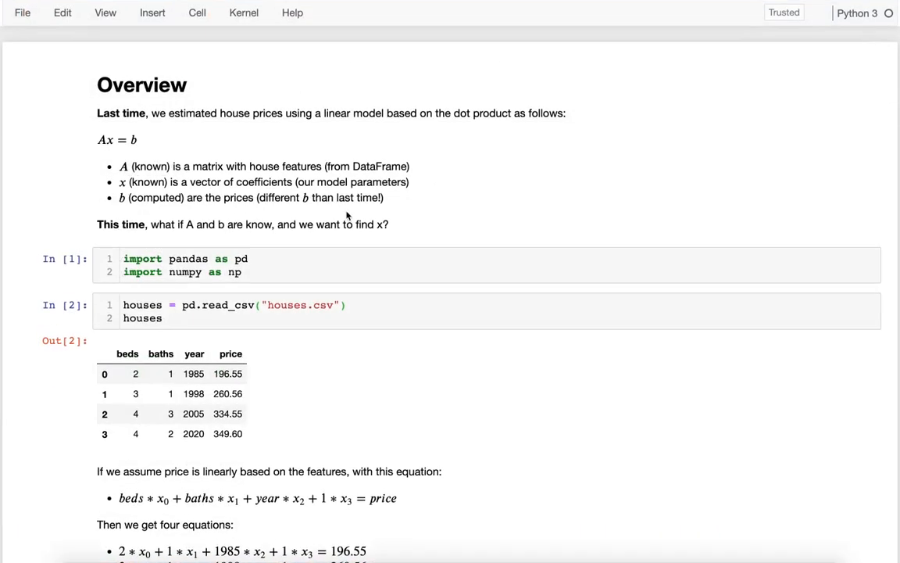
pyautogui.moveTo(616, 166)
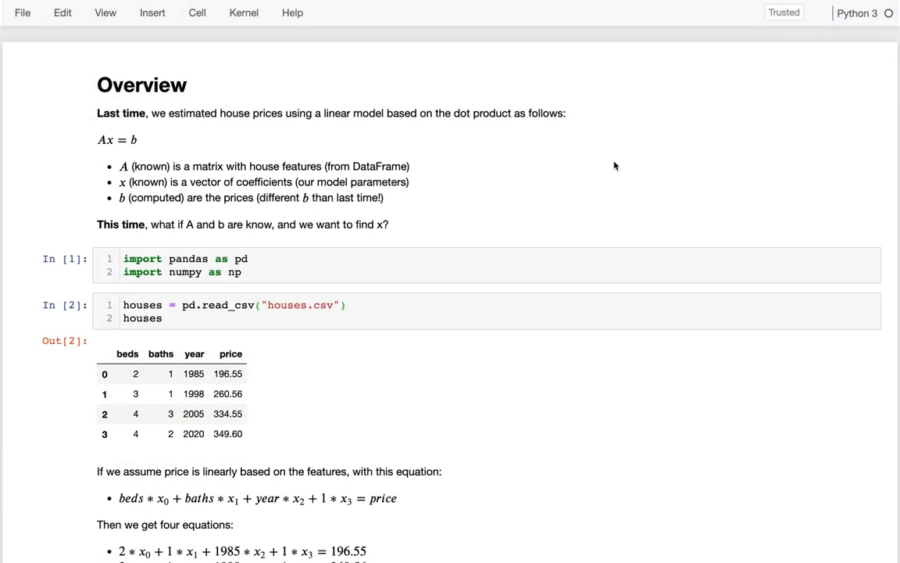
pyautogui.moveTo(275, 150)
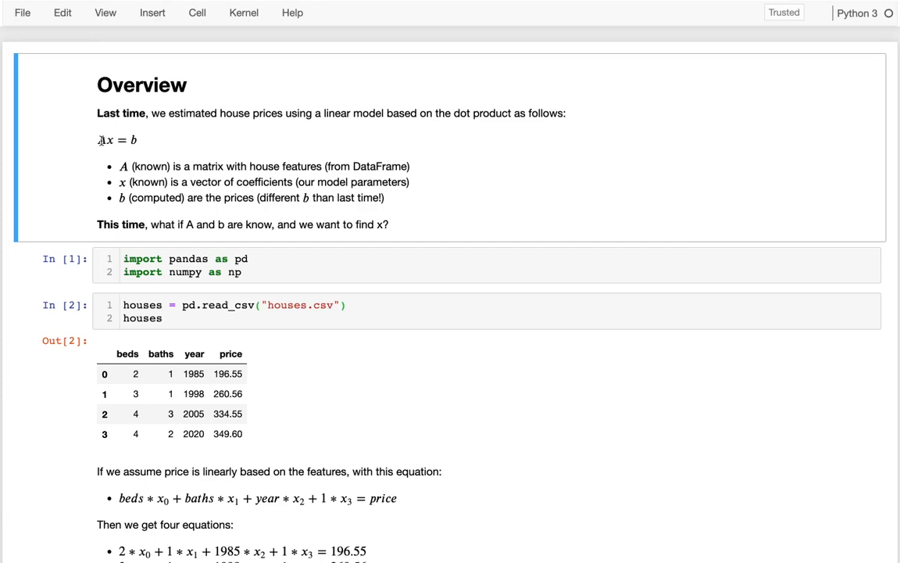
# Review the Markdown note with the price equation beds*x0+baths*x1+year*x2+1*x3=price.
pyautogui.click(115, 141)
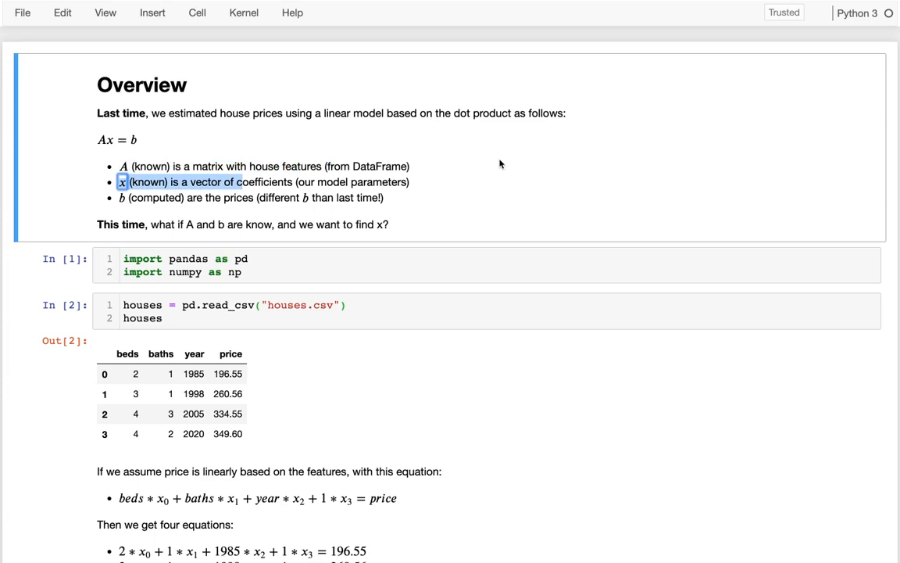
pyautogui.moveTo(150, 167)
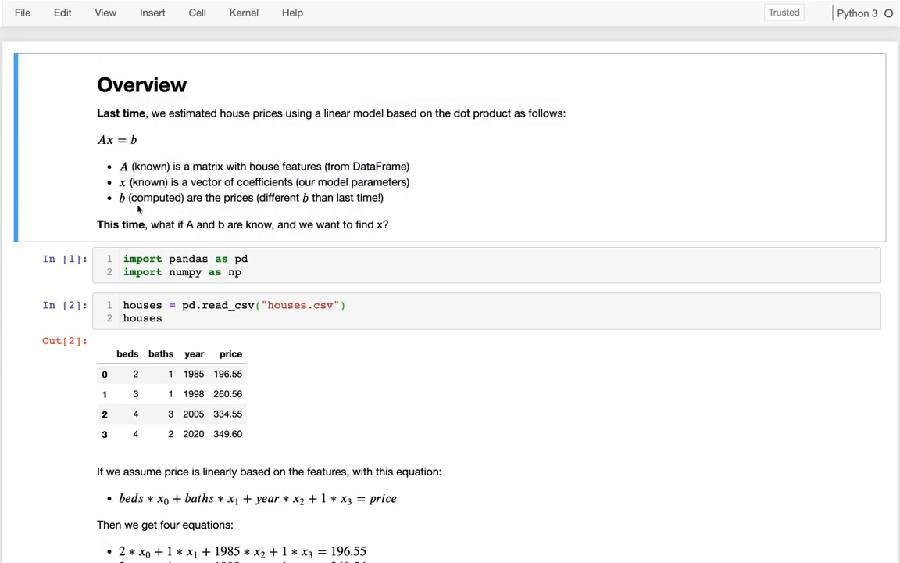
pyautogui.doubleClick(159, 196)
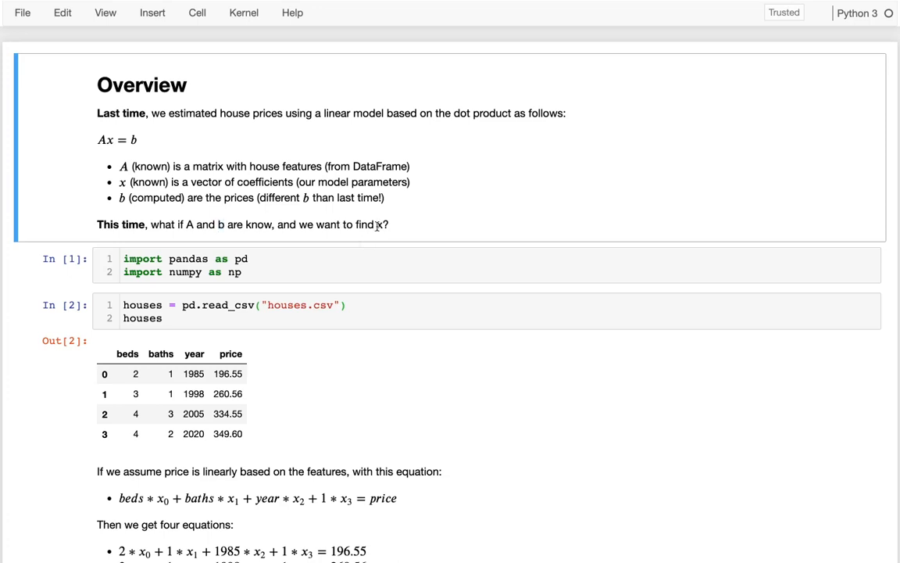
pyautogui.doubleClick(378, 225)
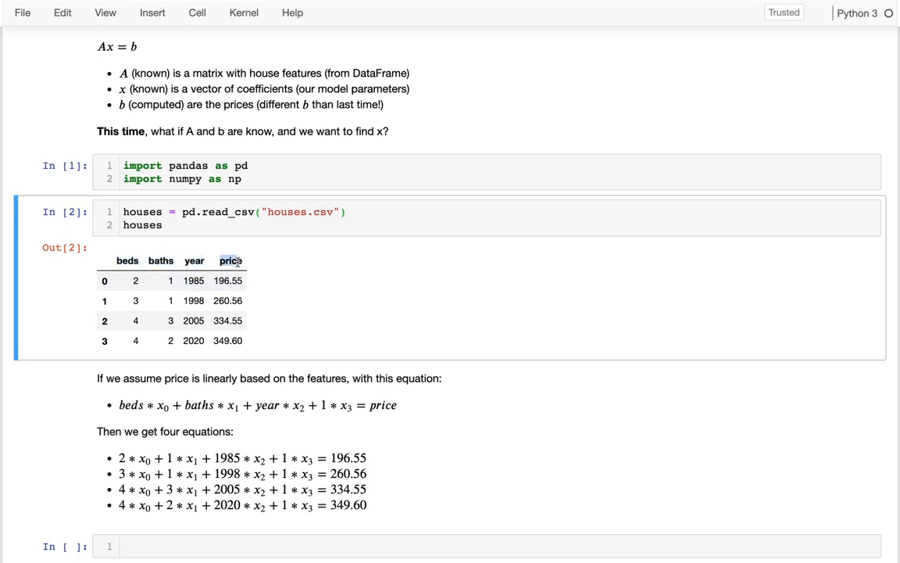
pyautogui.moveTo(356, 318)
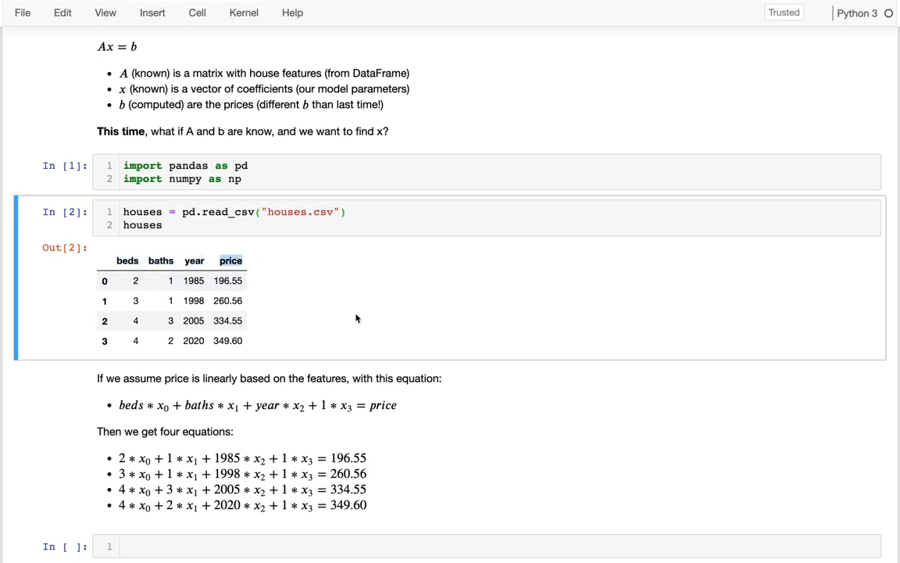
pyautogui.scroll(-3)
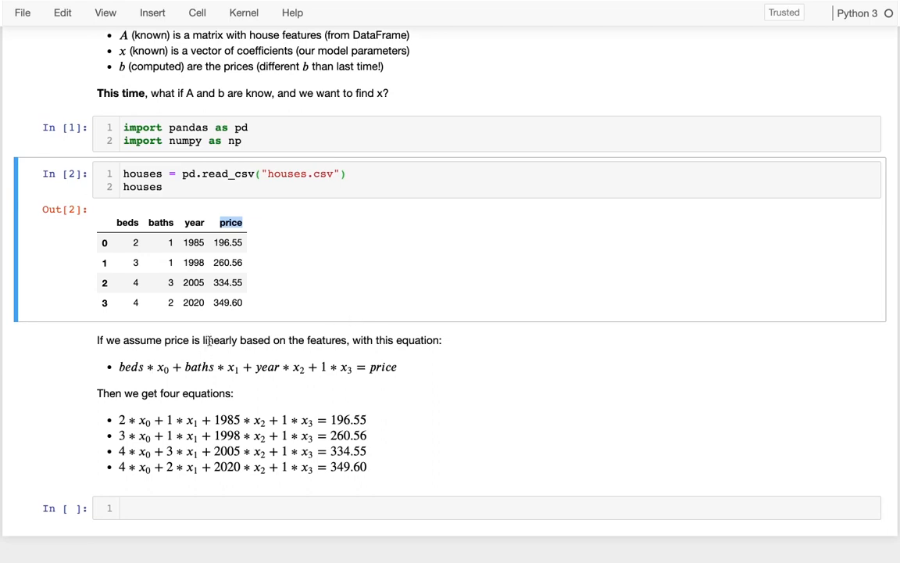
pyautogui.moveTo(147, 368)
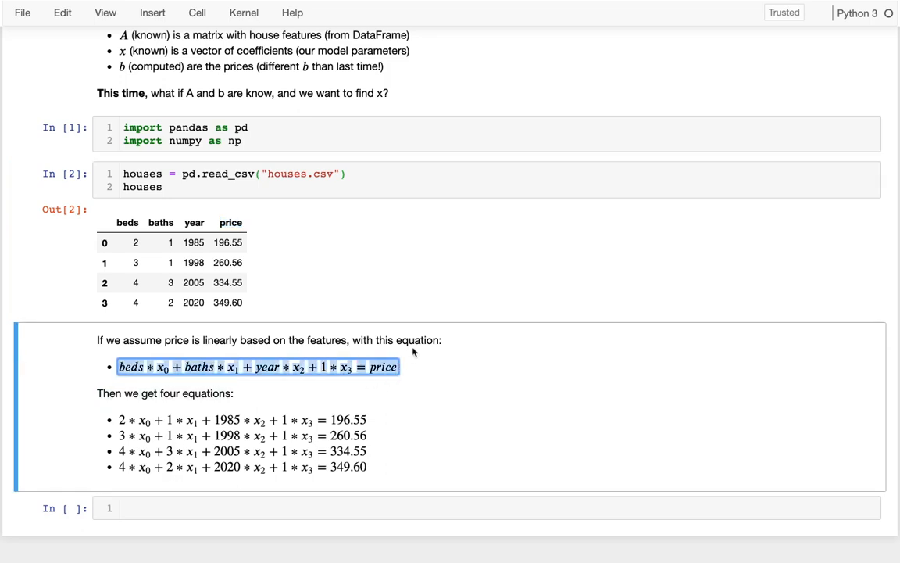
pyautogui.click(125, 367)
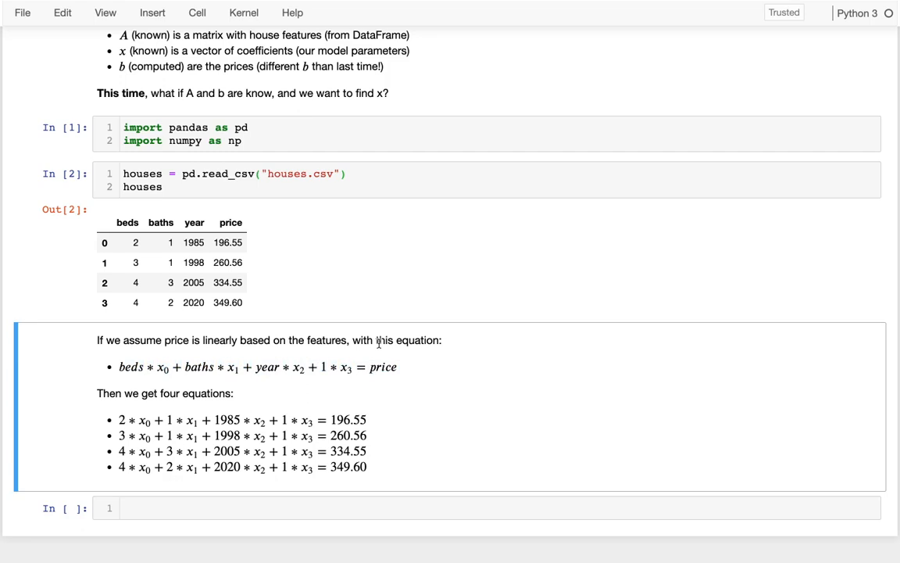
pyautogui.moveTo(380, 353)
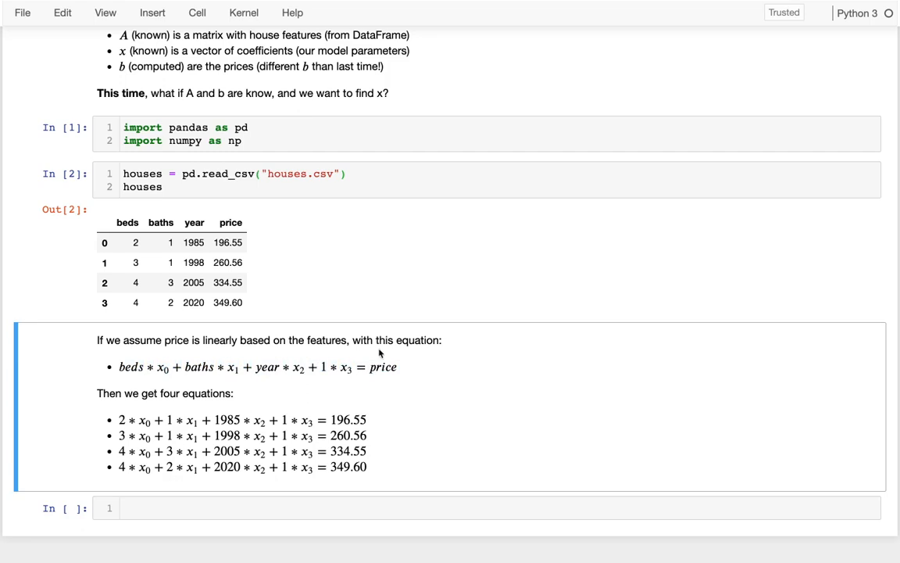
pyautogui.moveTo(384, 379)
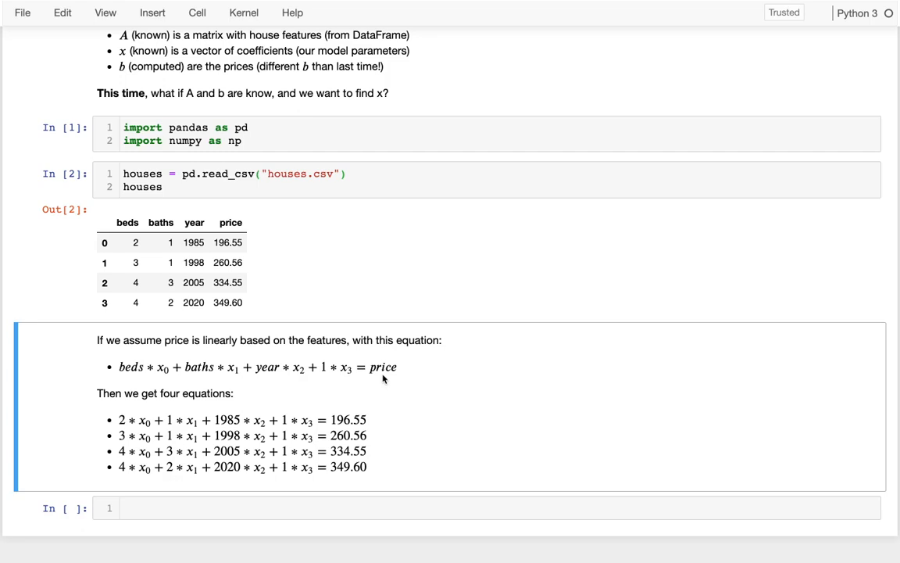
# Compare the first of the four row equations against the first houses row.
pyautogui.click(135, 242)
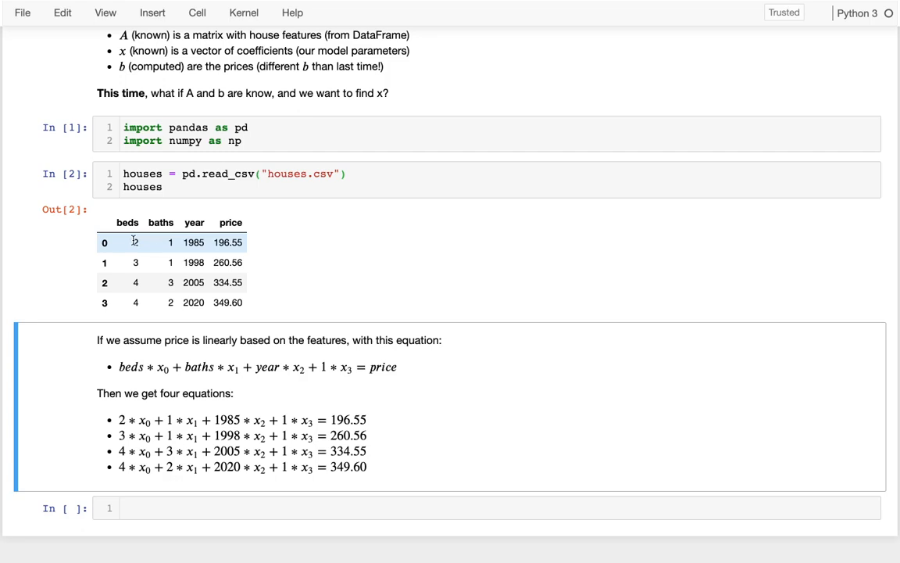
pyautogui.moveTo(131, 366)
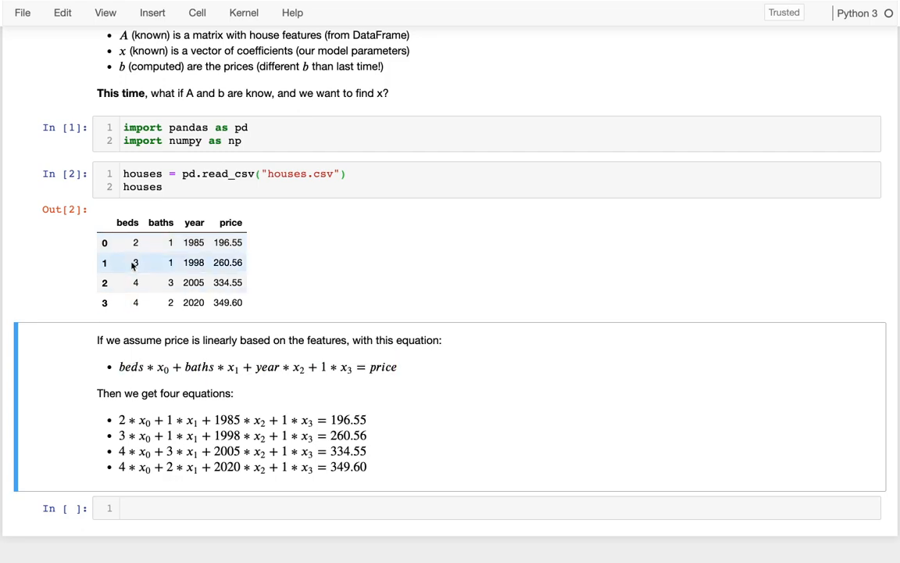
pyautogui.click(135, 242)
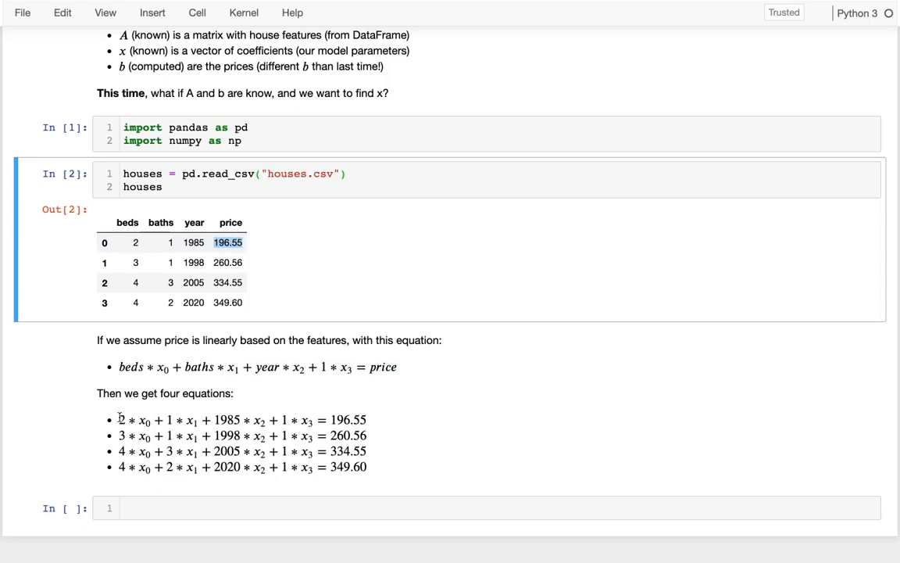
pyautogui.tripleClick(234, 418)
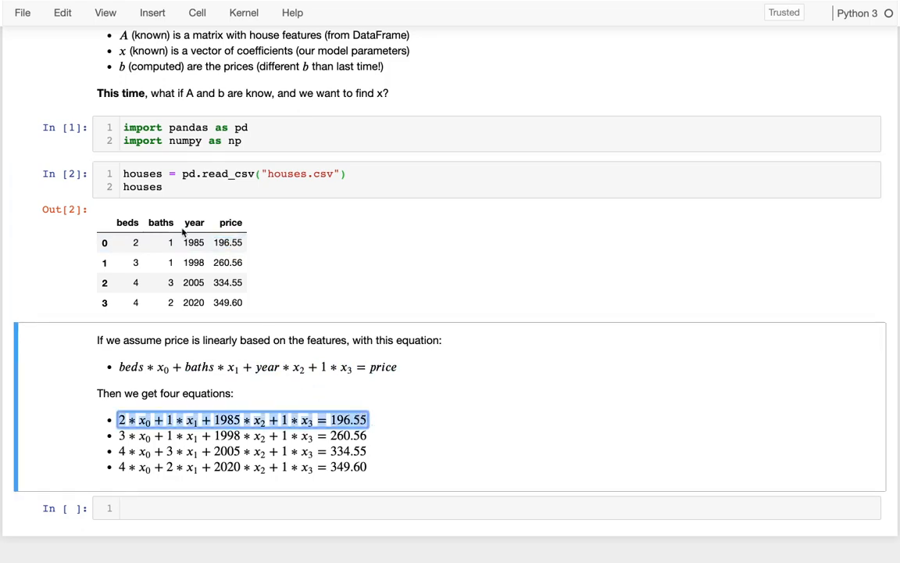
pyautogui.click(242, 434)
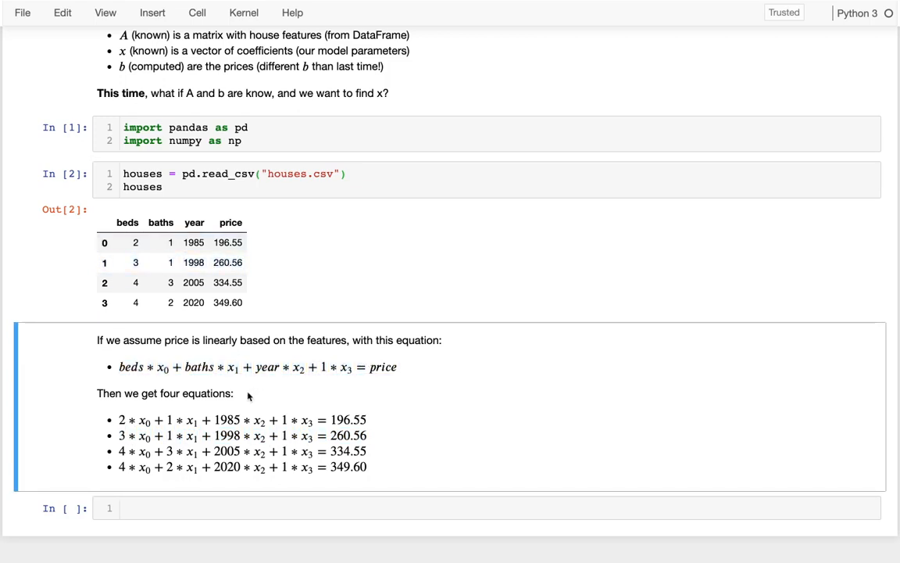
pyautogui.moveTo(256, 397)
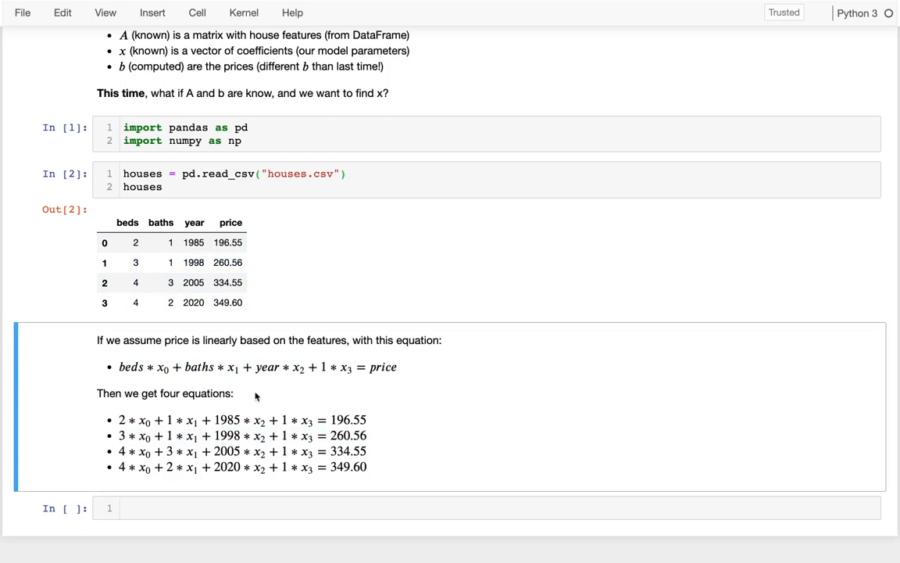
pyautogui.moveTo(472, 437)
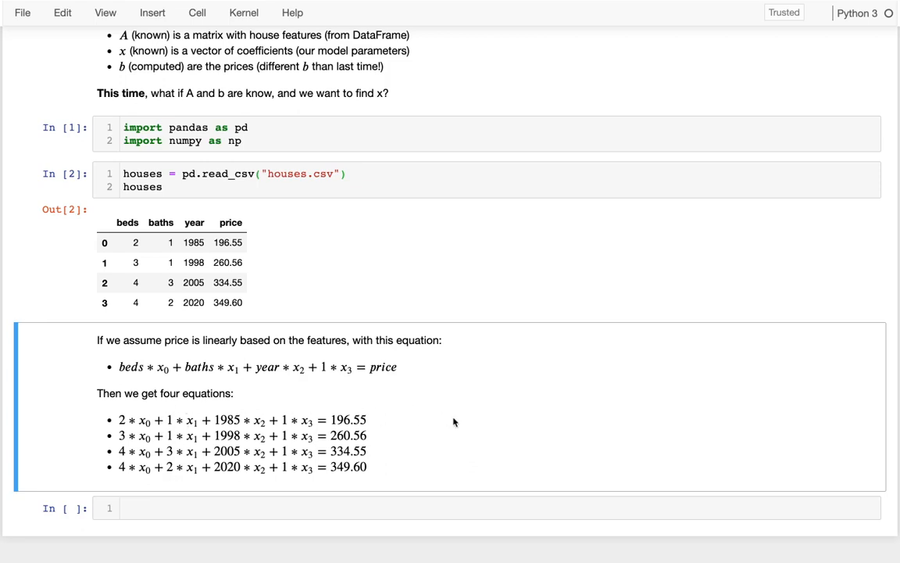
pyautogui.moveTo(524, 408)
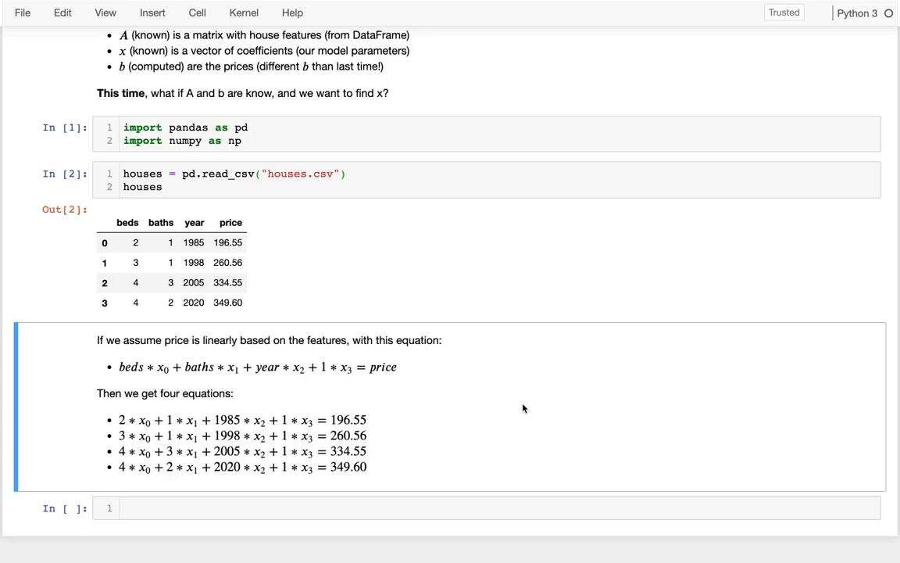
pyautogui.moveTo(373, 459)
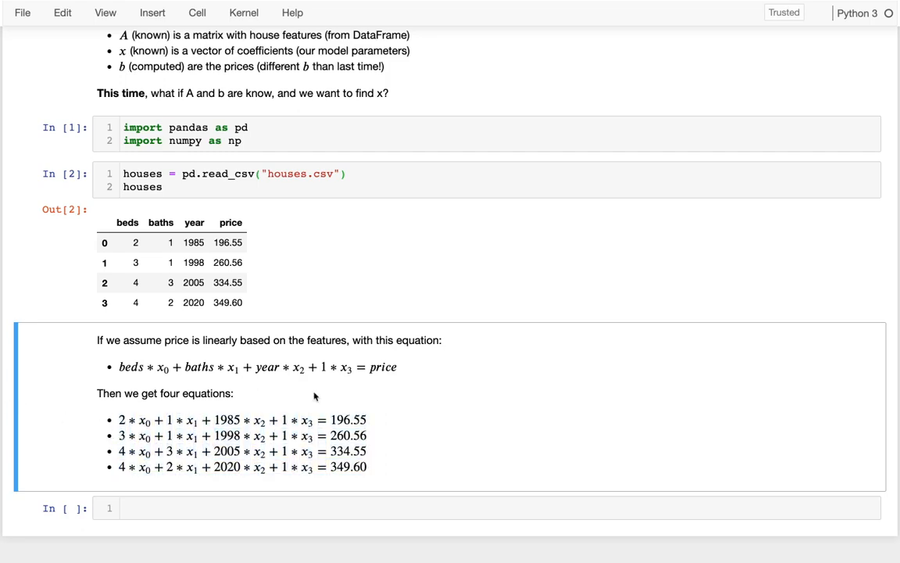
pyautogui.moveTo(535, 429)
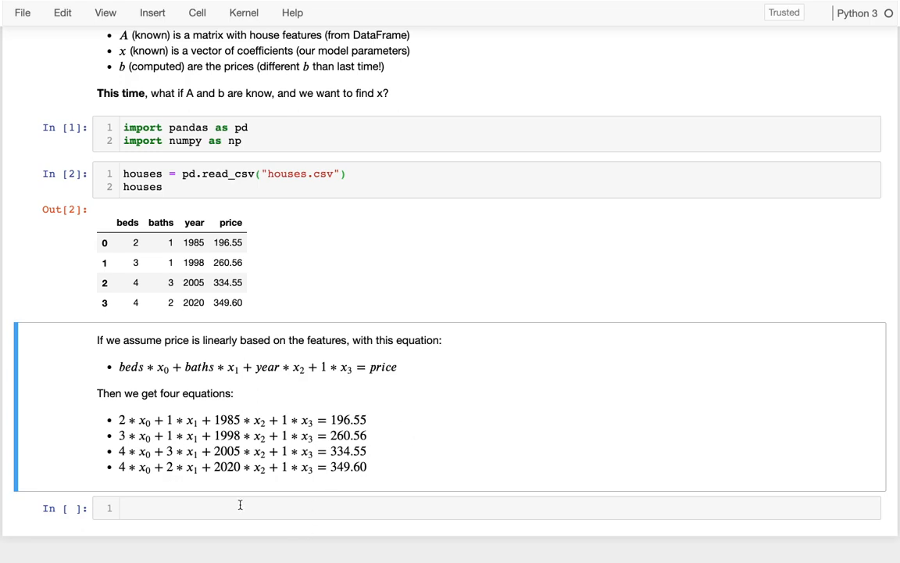
pyautogui.moveTo(135, 425)
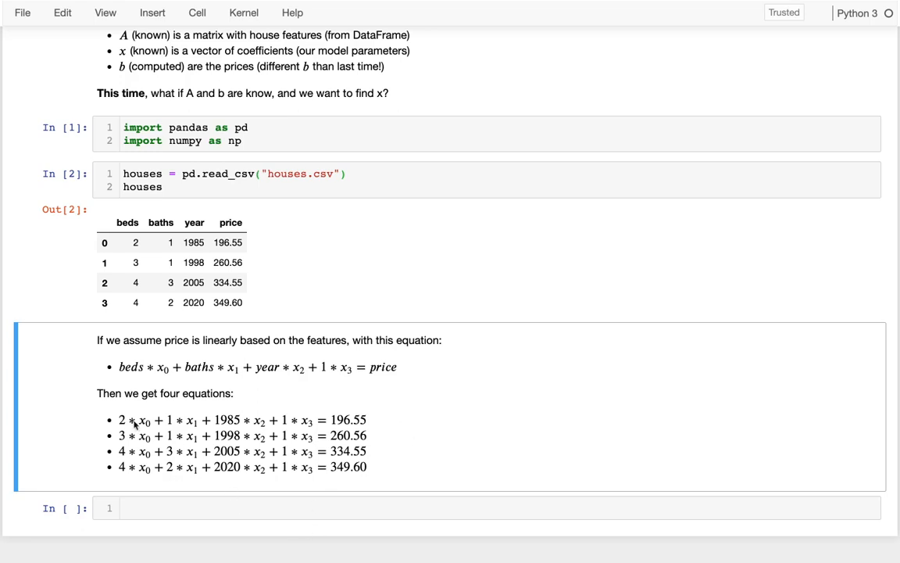
pyautogui.scroll(3)
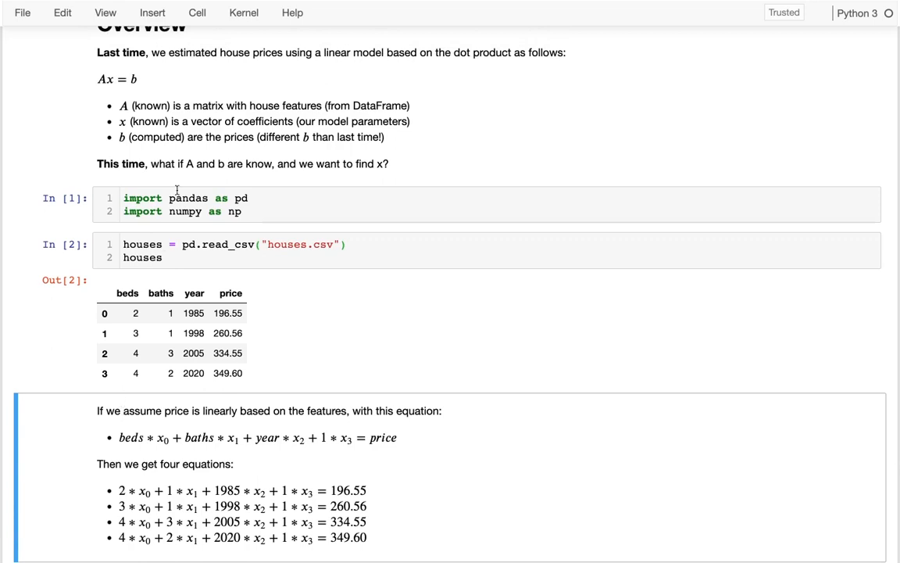
pyautogui.click(115, 78)
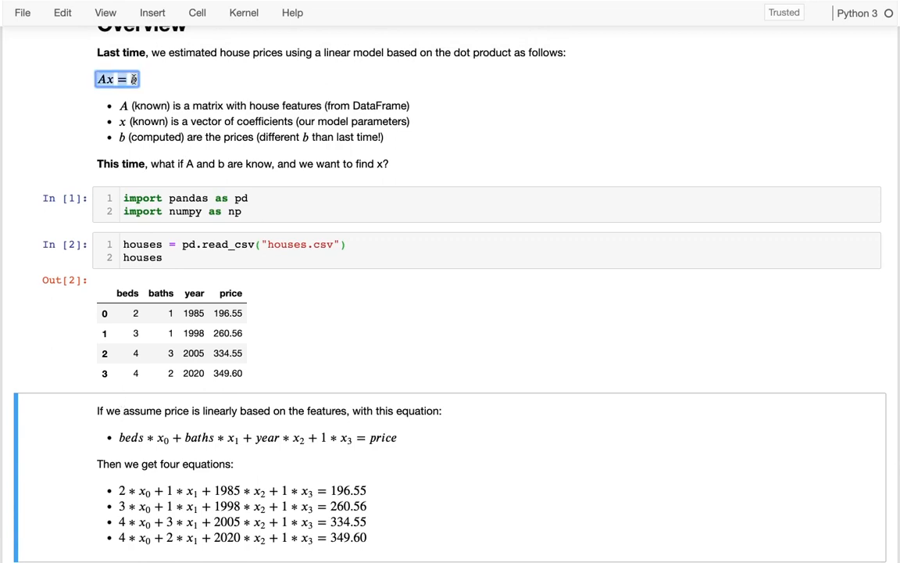
pyautogui.scroll(-3)
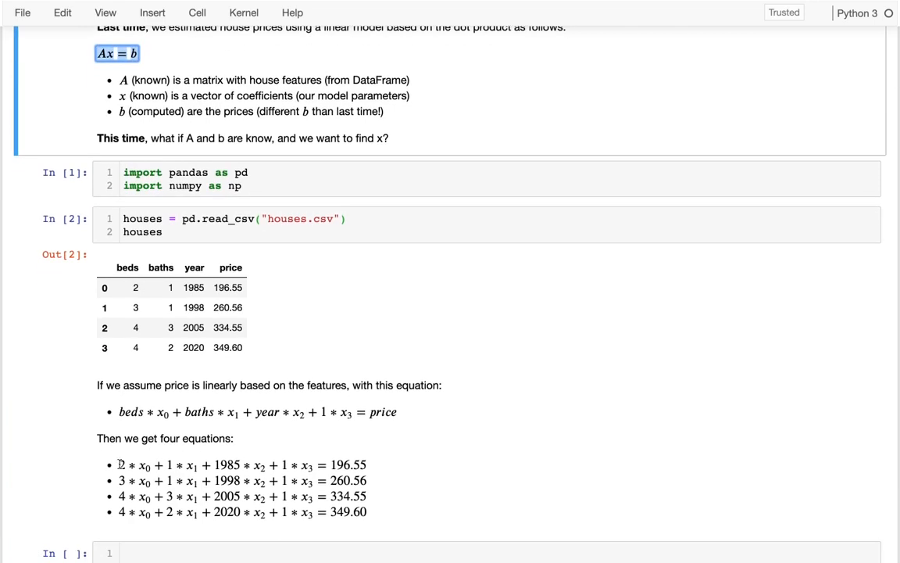
pyautogui.scroll(-3)
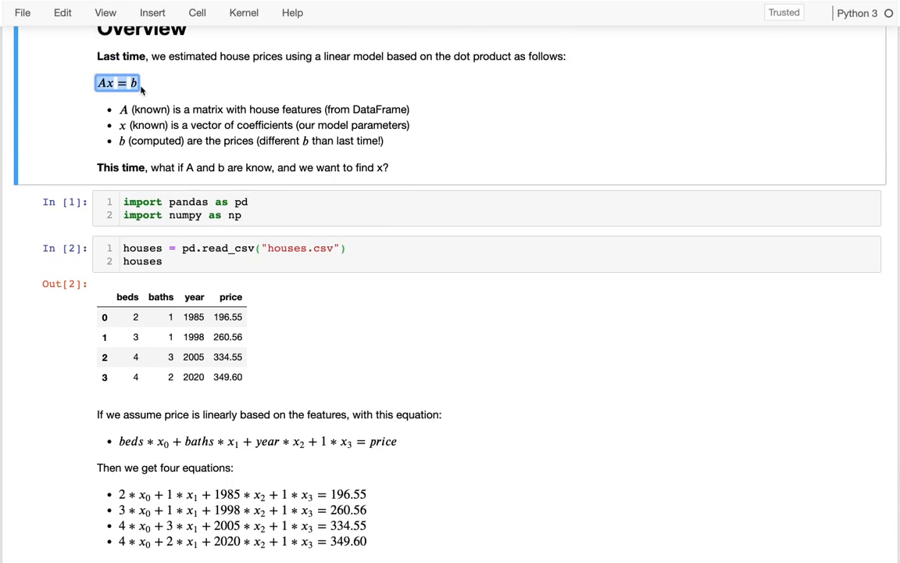
pyautogui.scroll(-3)
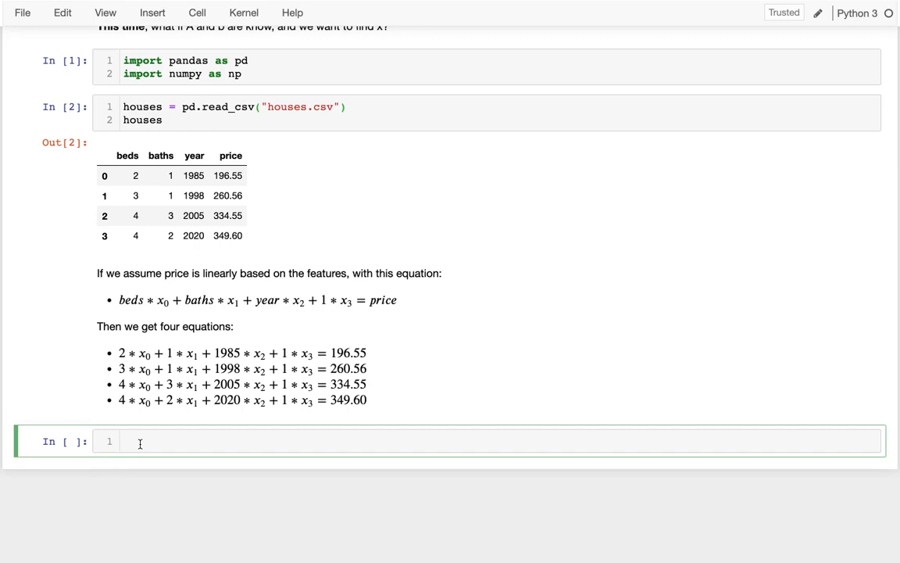
# Define A = houses.values[:, :-1] and display the four-by-three feature array.
pyautogui.write('A =')
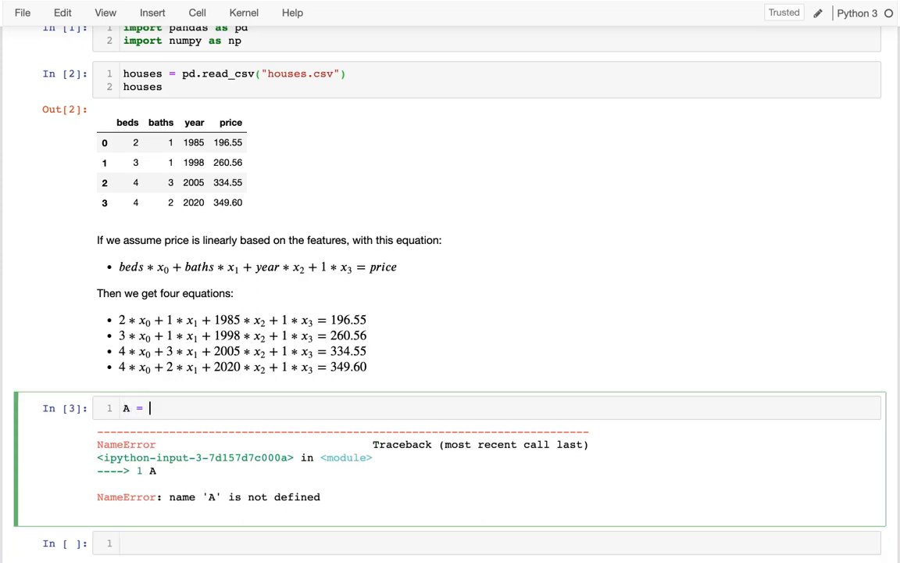
pyautogui.write('df.values')
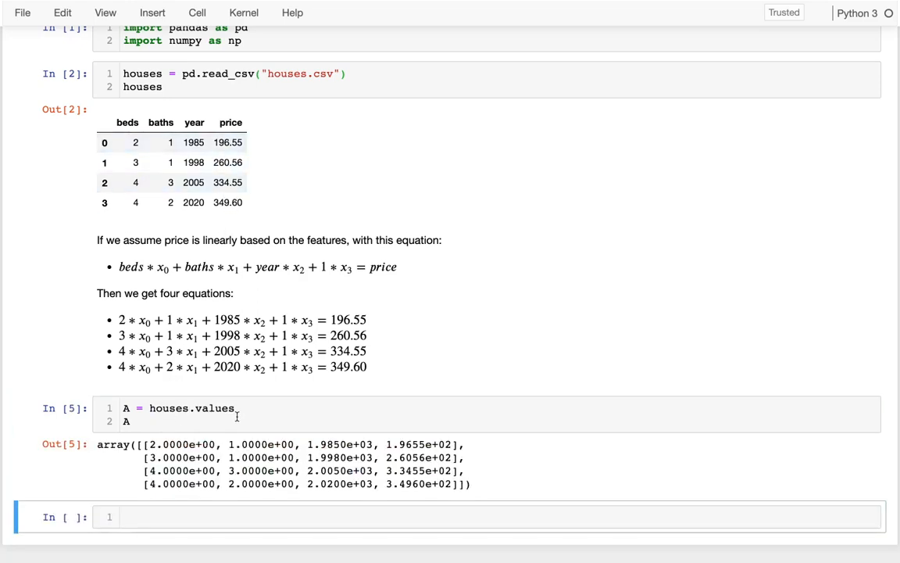
pyautogui.write('[]')
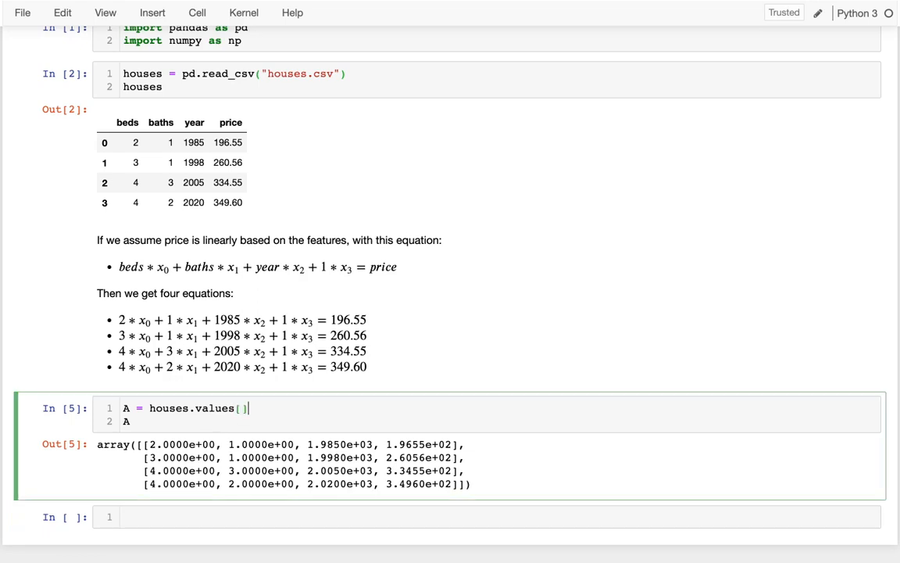
pyautogui.write('ROW:')
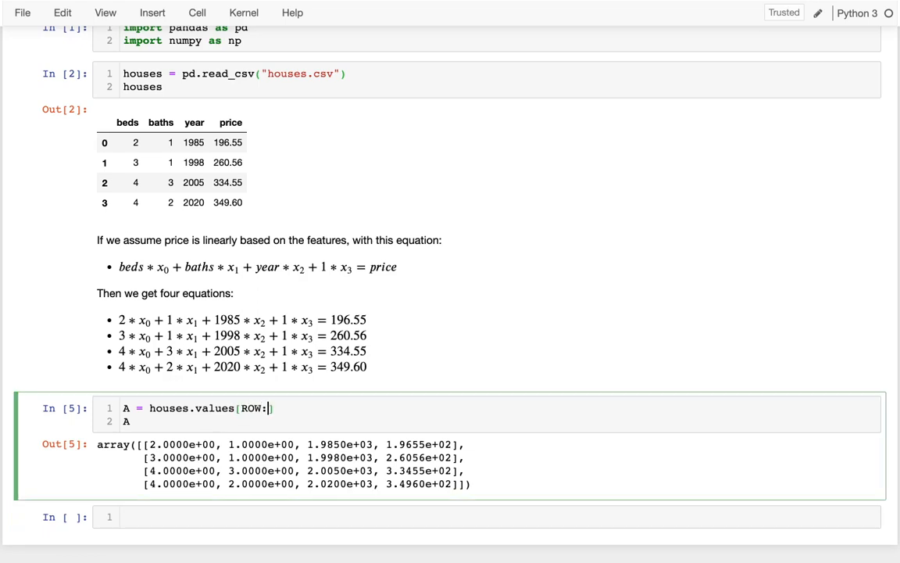
pyautogui.write('COL')
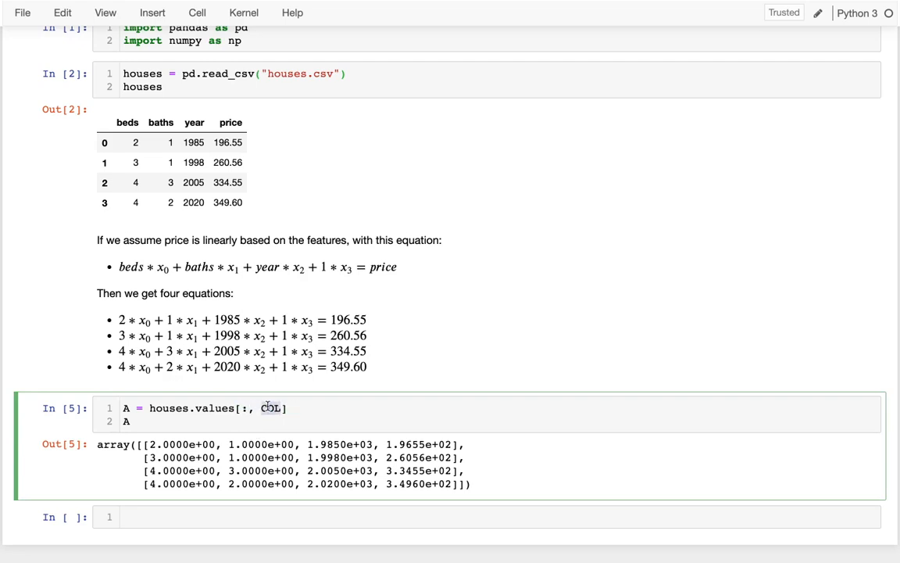
pyautogui.write(':-1')
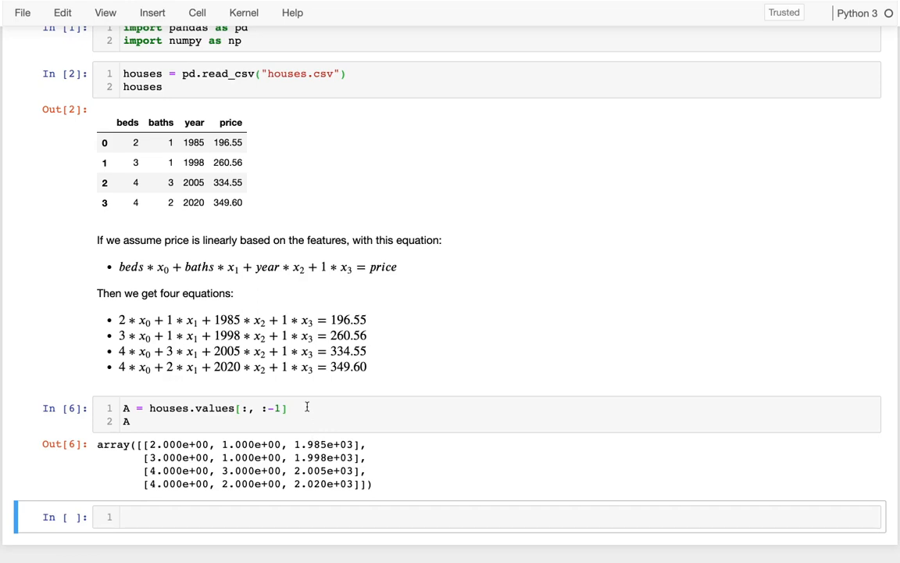
pyautogui.click(287, 406)
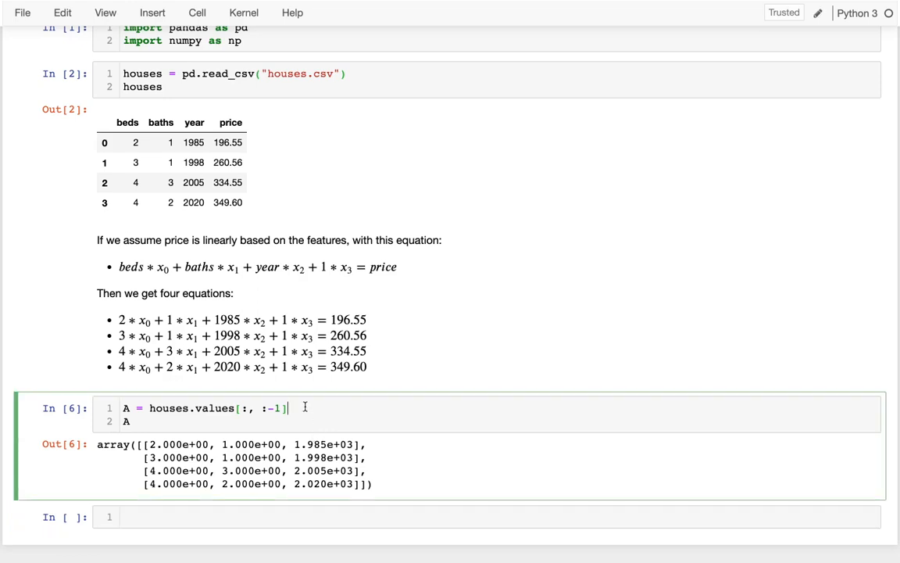
pyautogui.scroll(-3)
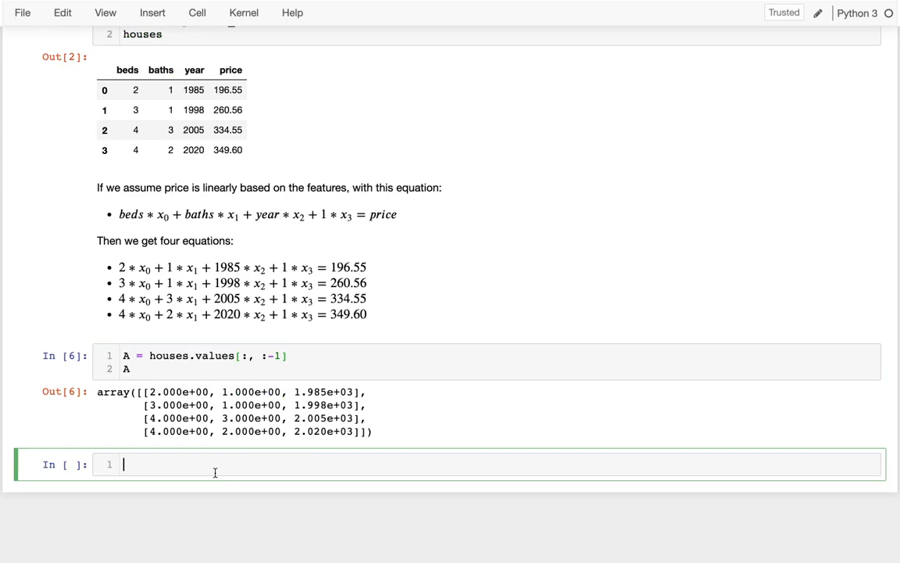
# Try np.concatenate of A with np.ones(4) and run it to see the shape error.
pyautogui.write('np.ones')
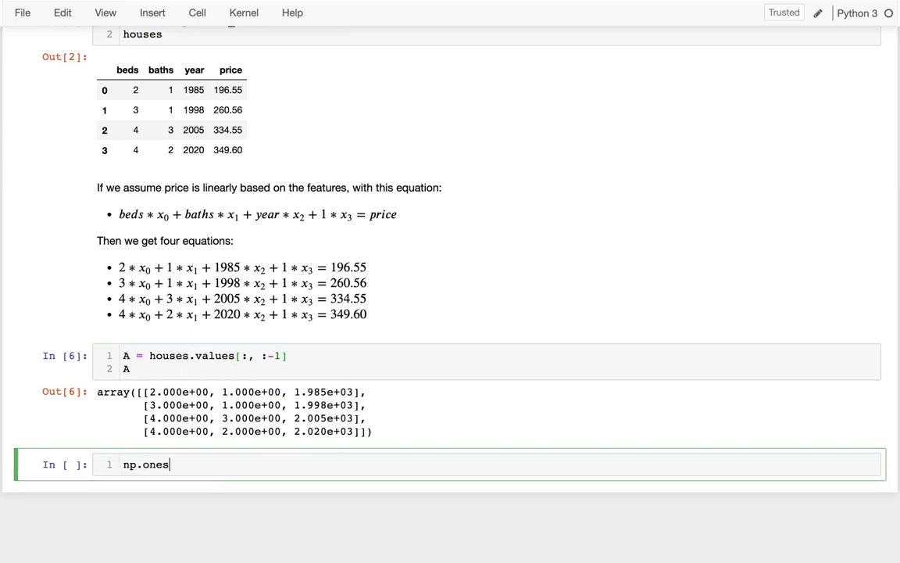
pyautogui.write('(4)')
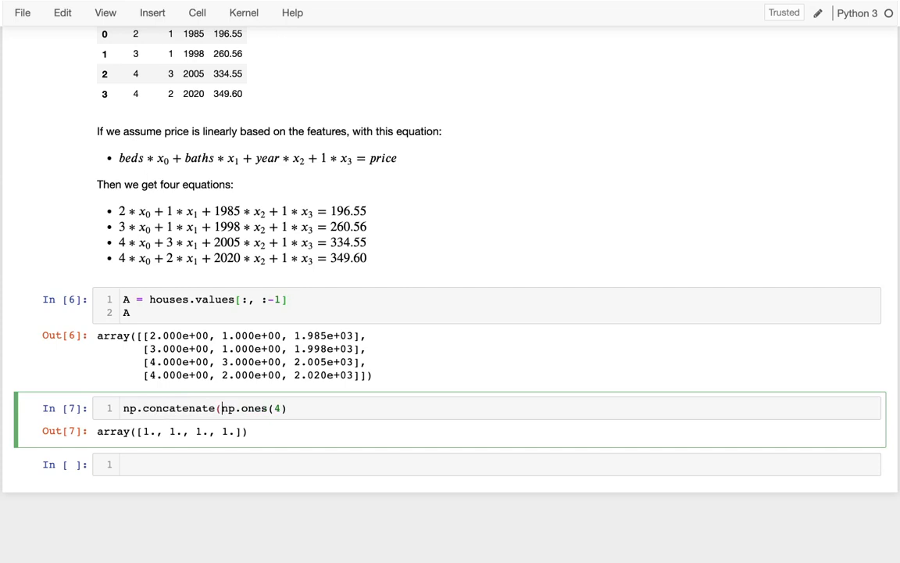
pyautogui.write('A,')
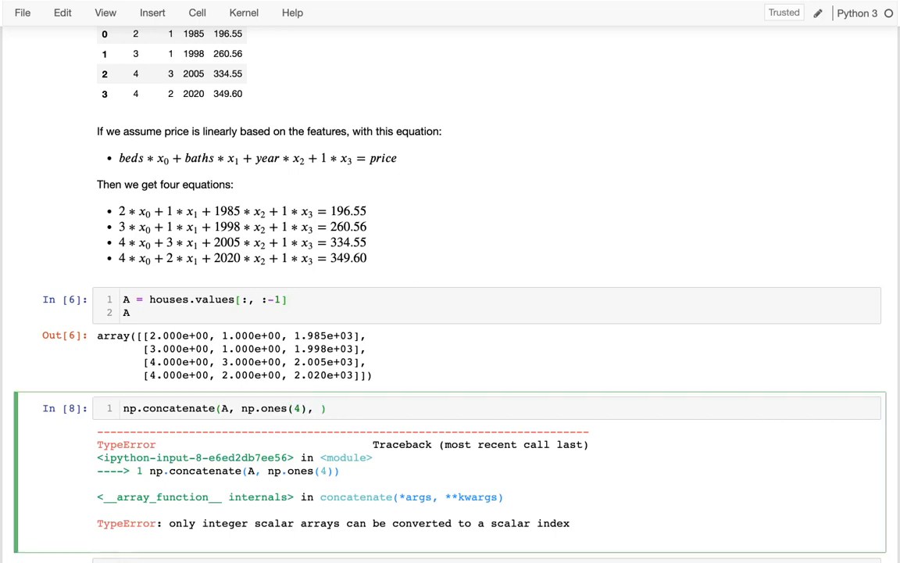
pyautogui.press('ctrl+s')
pyautogui.write('axis=1')
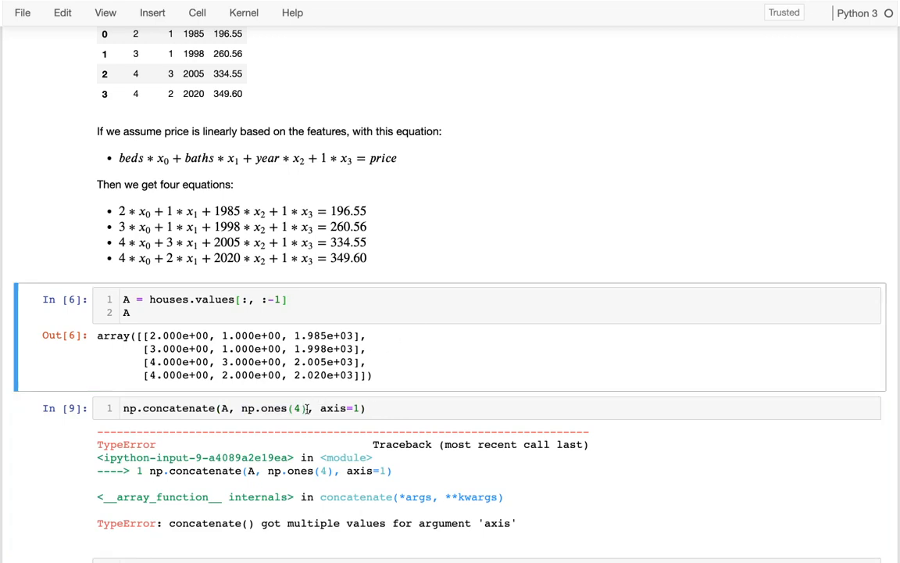
# Fix the call with np.ones(4).reshape(-1,1) and axis=1 to get the four-by-four array.
pyautogui.write('.reshape()')
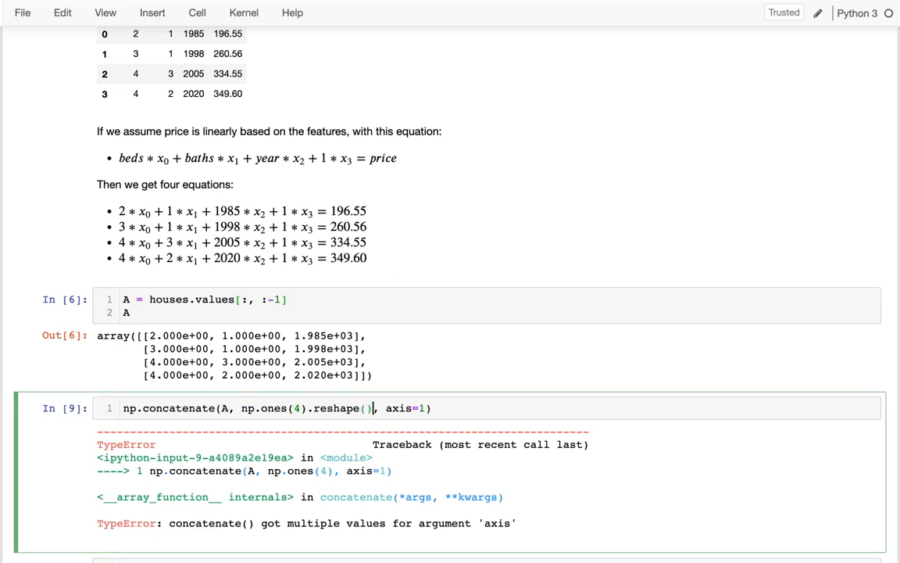
pyautogui.write('-1,1')
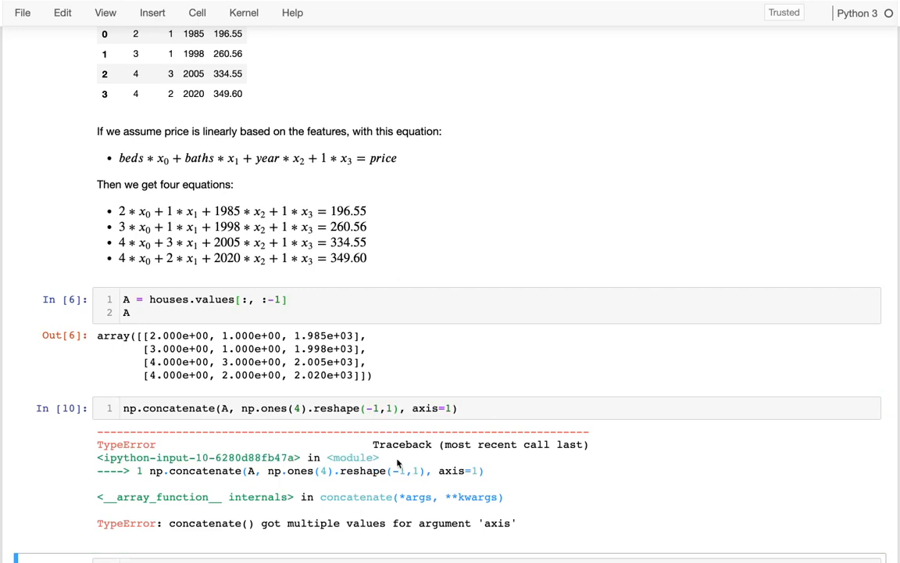
pyautogui.click(222, 408)
pyautogui.write('(')
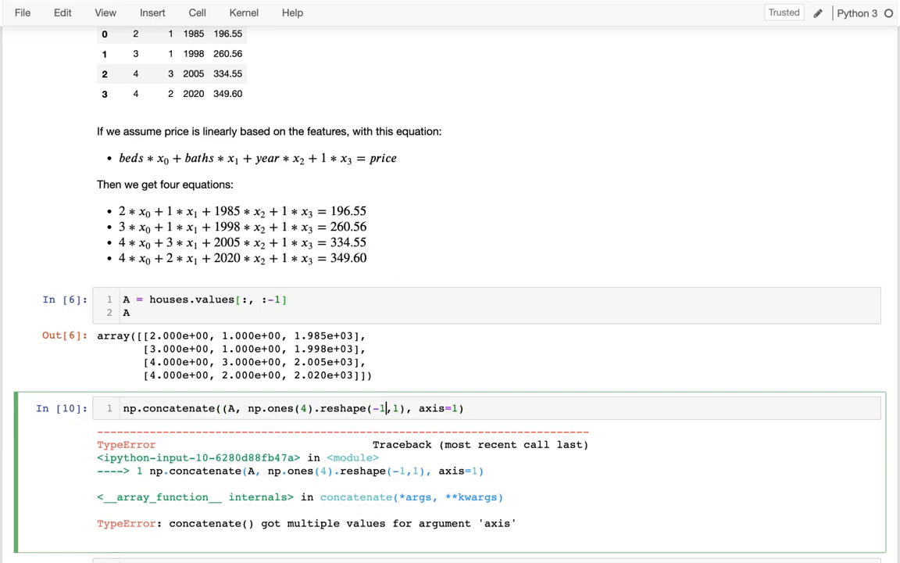
pyautogui.write(')')
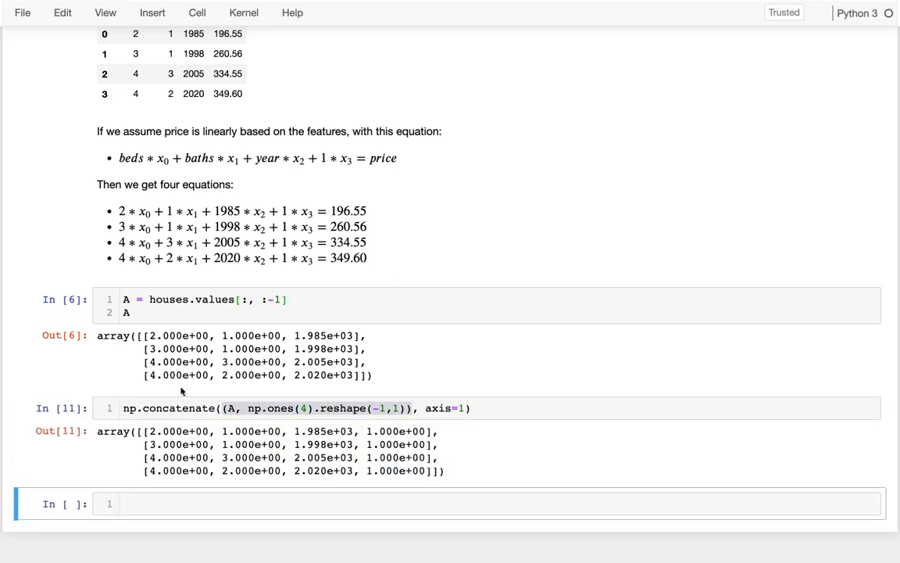
# Assign A = np.concatenate((houses.values[:, :-1], ones), axis=1) and extract b = houses.values[:, -1:].
pyautogui.click(202, 407)
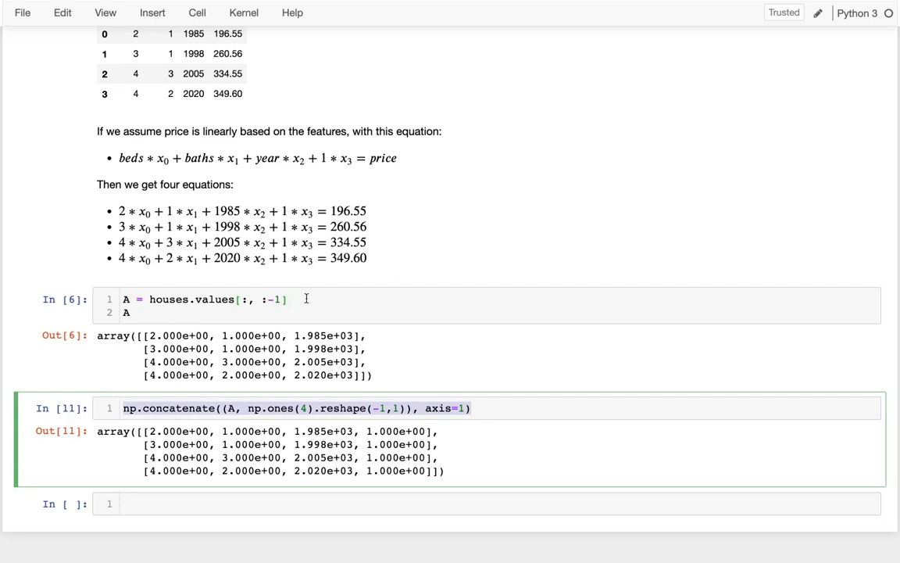
pyautogui.write('A =')
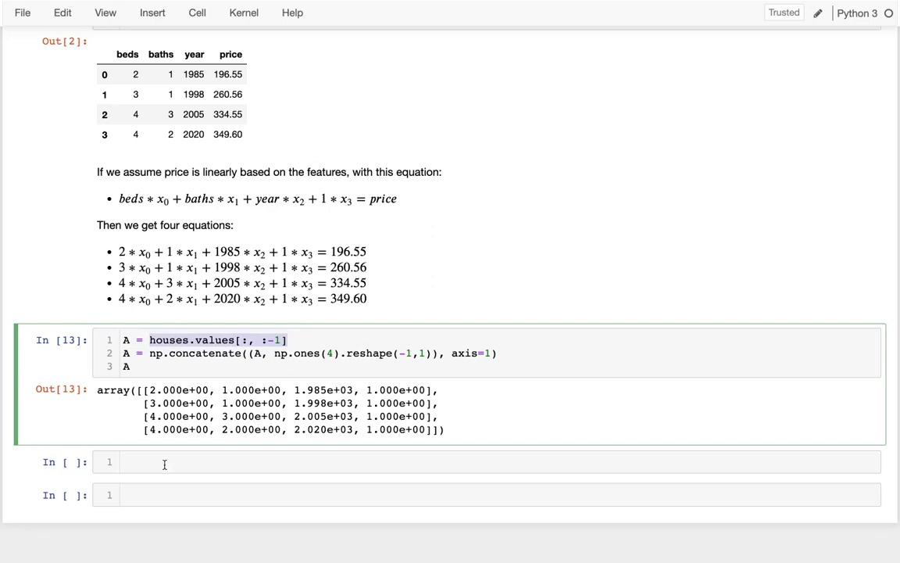
pyautogui.write('houses.values[:, :-1]')
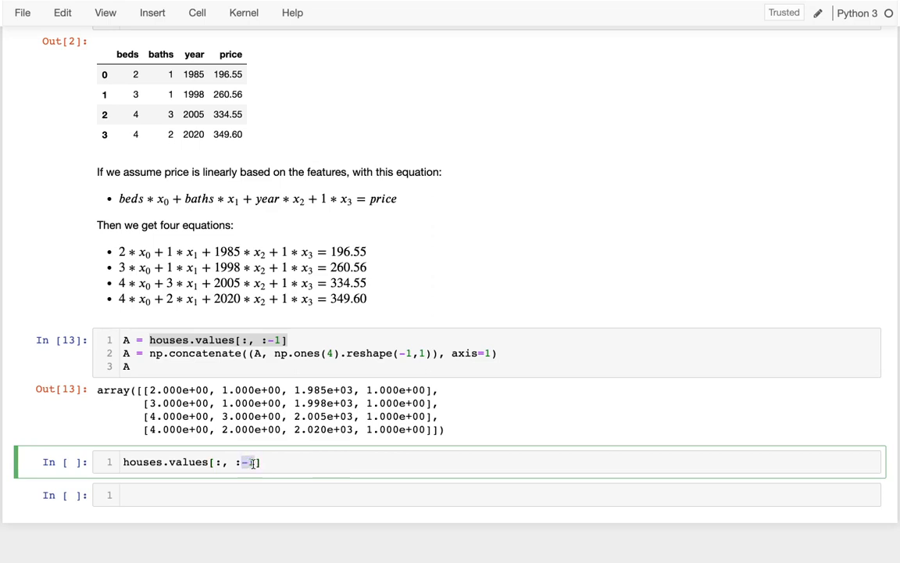
pyautogui.press('BackSpace')
pyautogui.write(':')
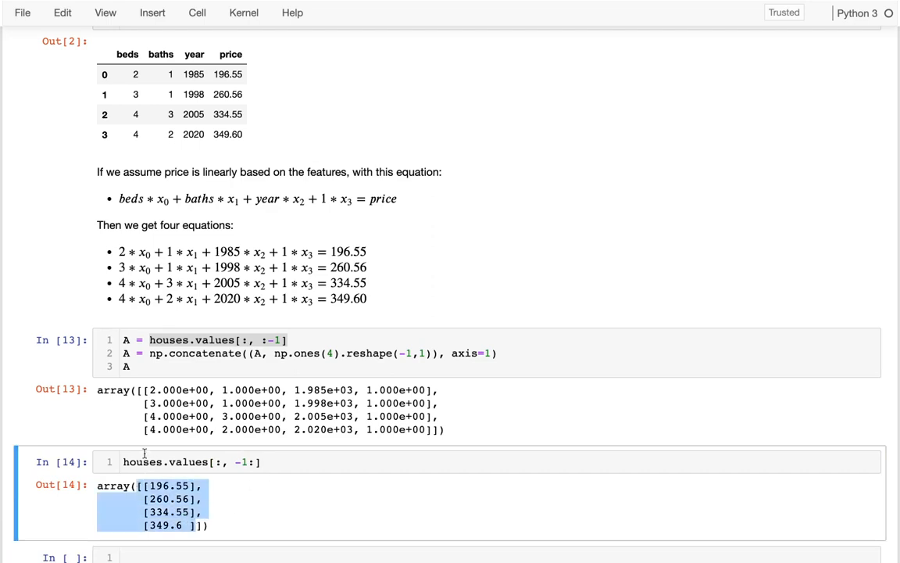
pyautogui.write('b =')
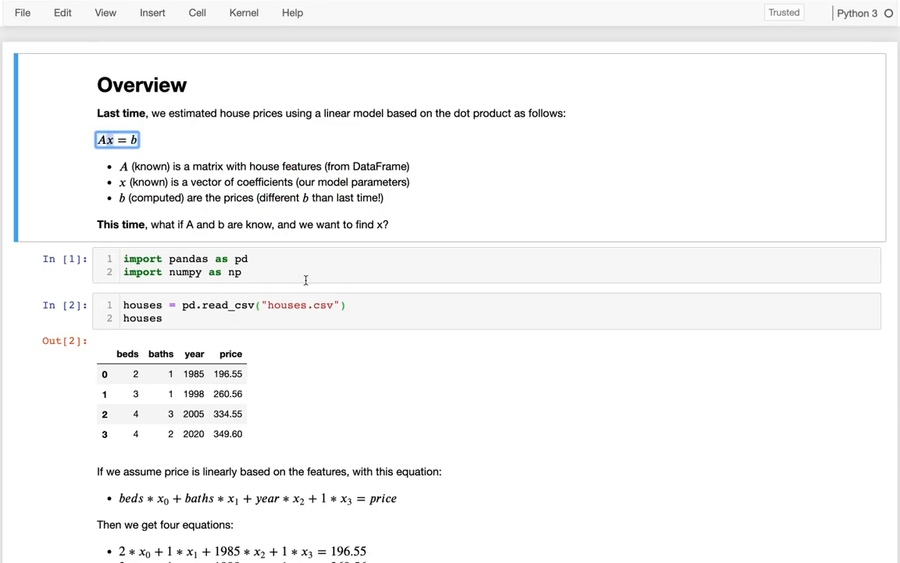
# Start a new cell with np.linalg.solve and consult its Ax = b docstring.
pyautogui.scroll(-3)
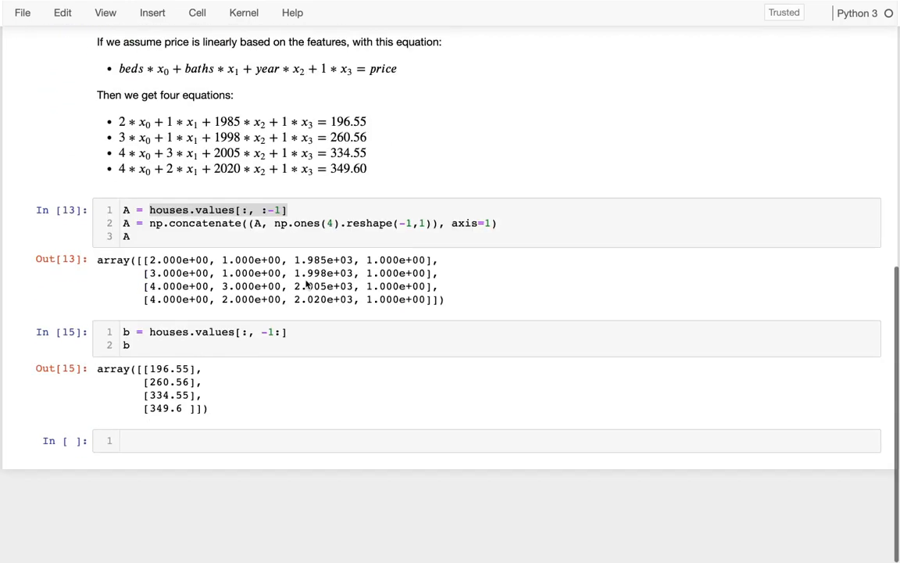
pyautogui.click(167, 441)
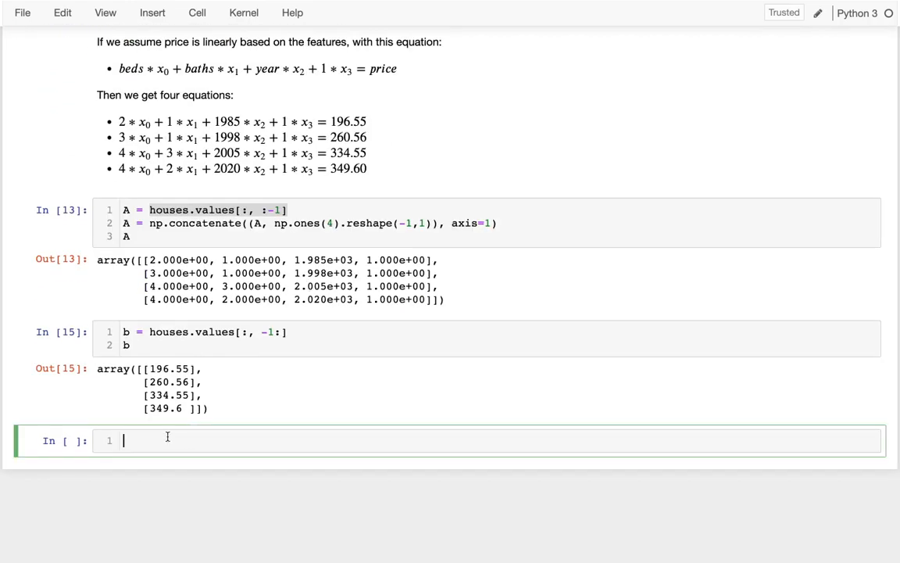
pyautogui.write('np.')
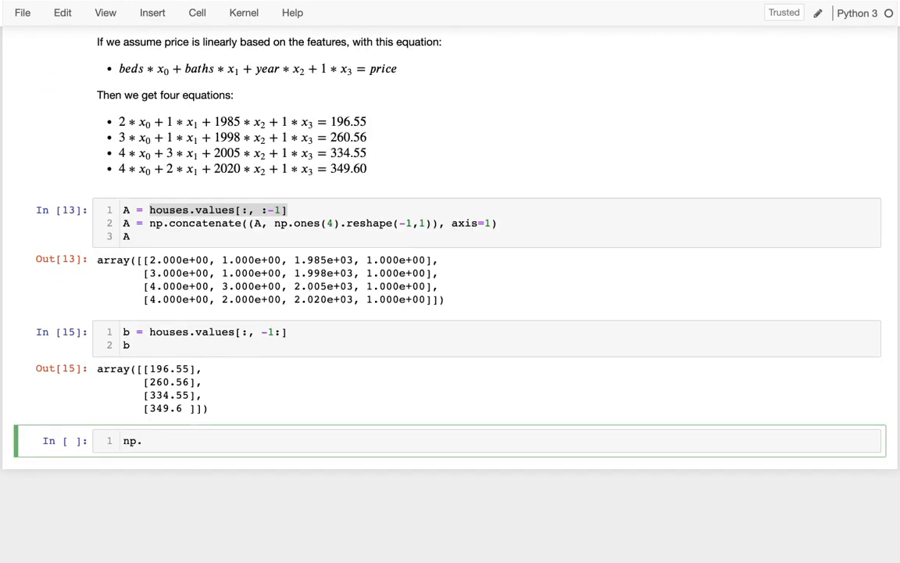
pyautogui.write('lin')
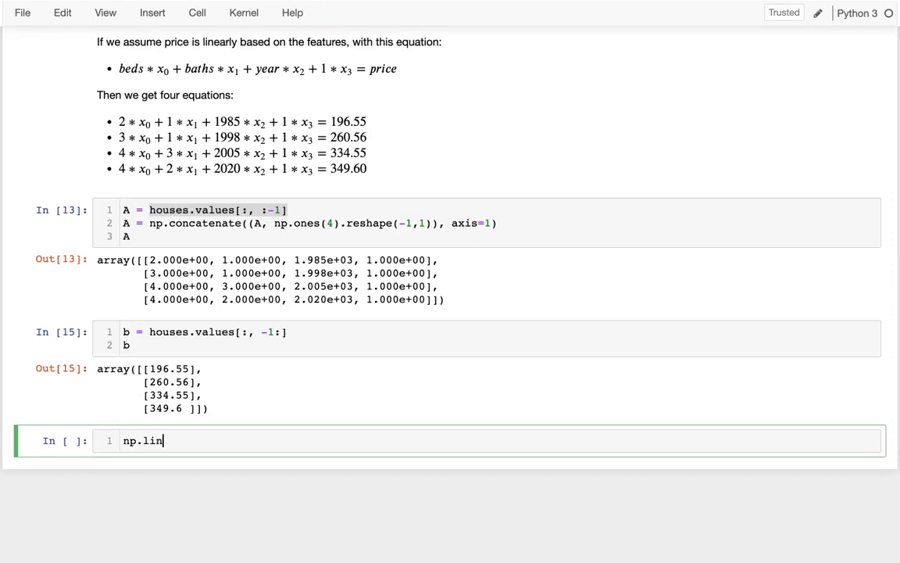
pyautogui.write('alg')
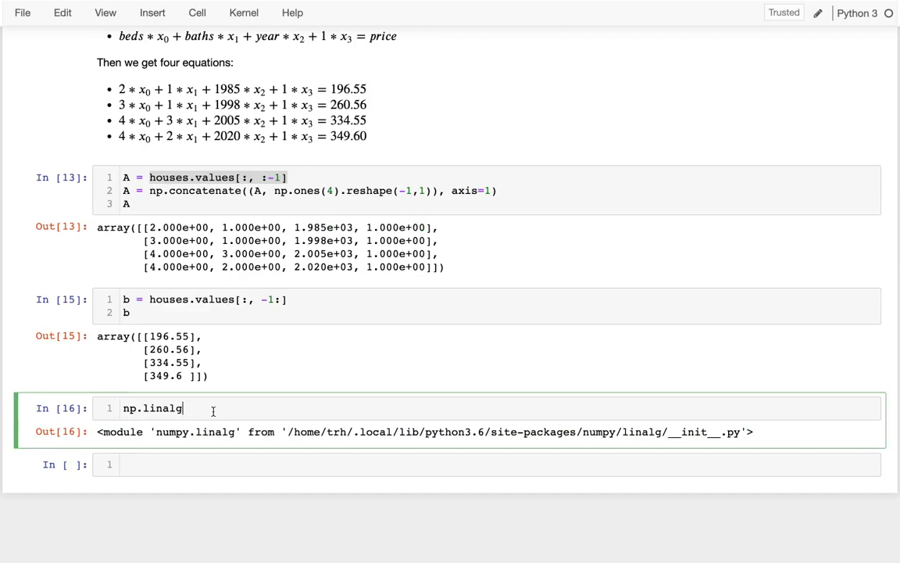
pyautogui.write('.sol')
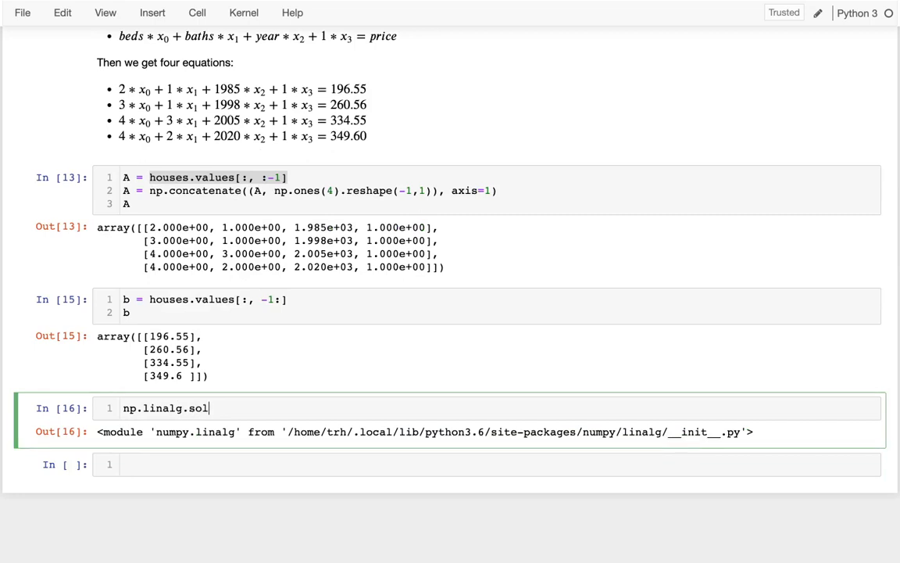
pyautogui.write('ve')
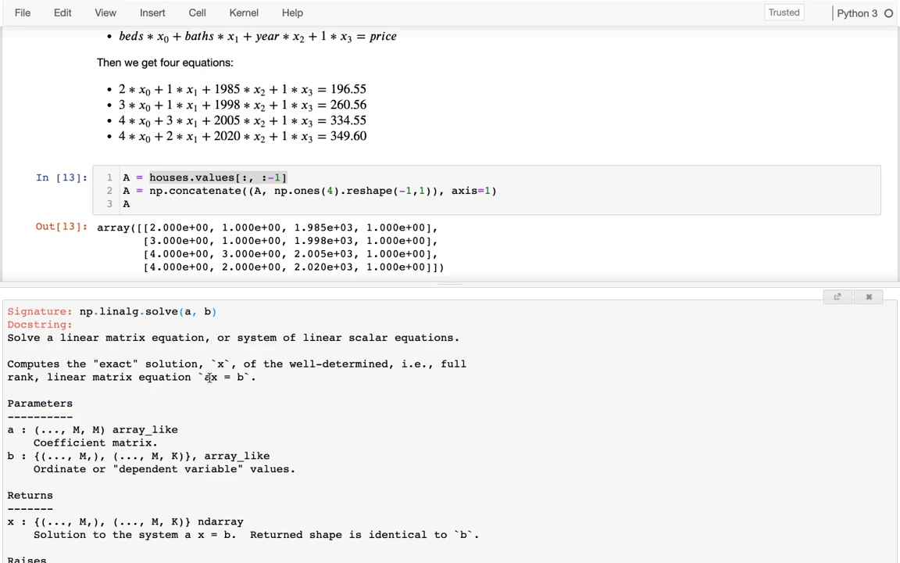
pyautogui.doubleClick(218, 376)
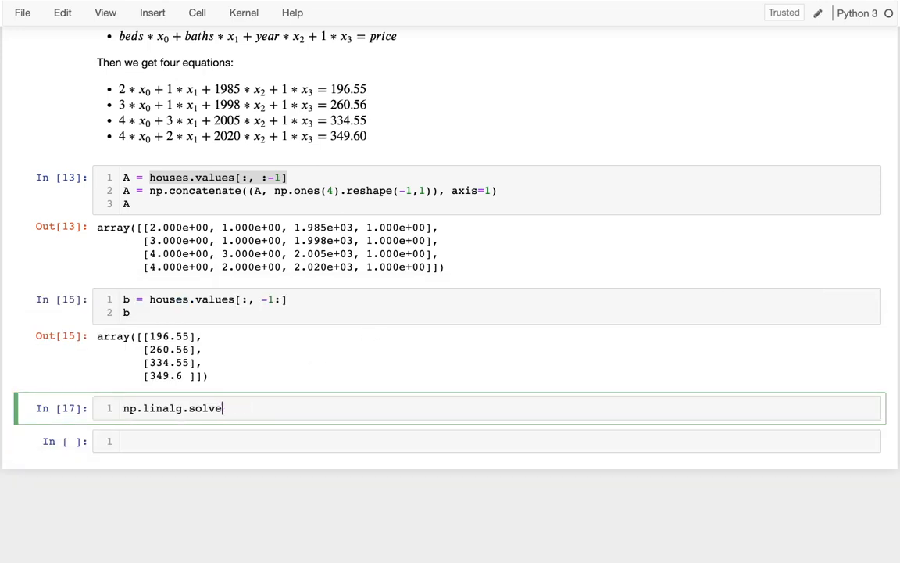
# Run x = np.linalg.solve(A, b) and inspect the coefficient array.
pyautogui.write('("')
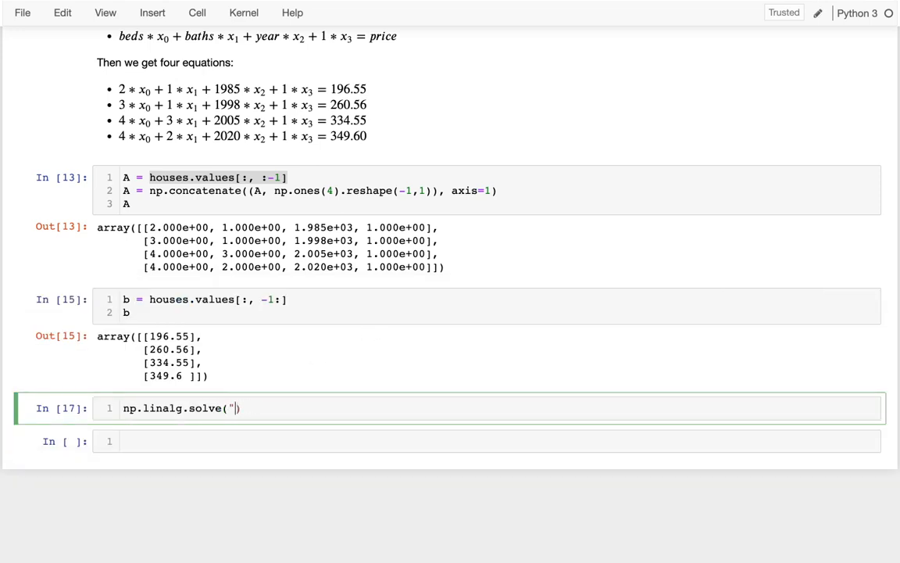
pyautogui.write('A, b)')
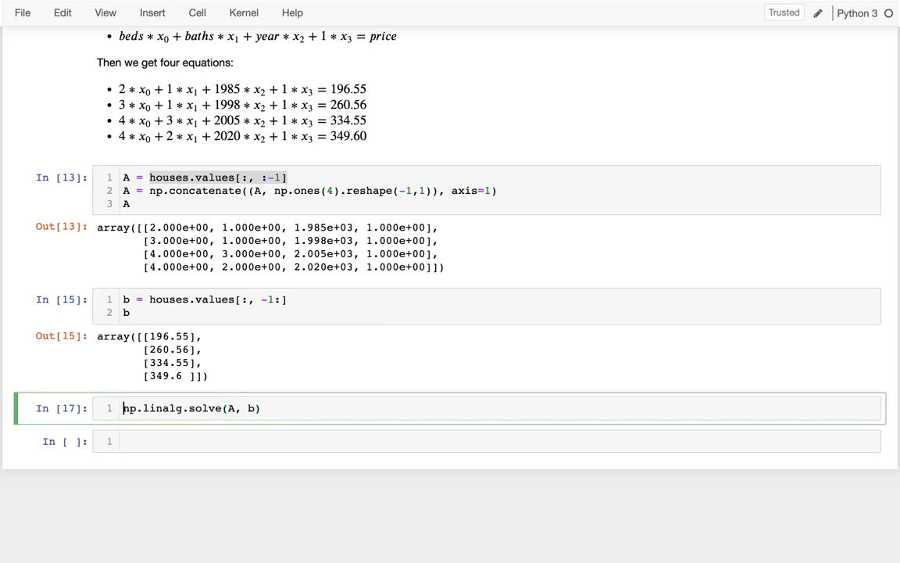
pyautogui.write('x =')
pyautogui.write('x')
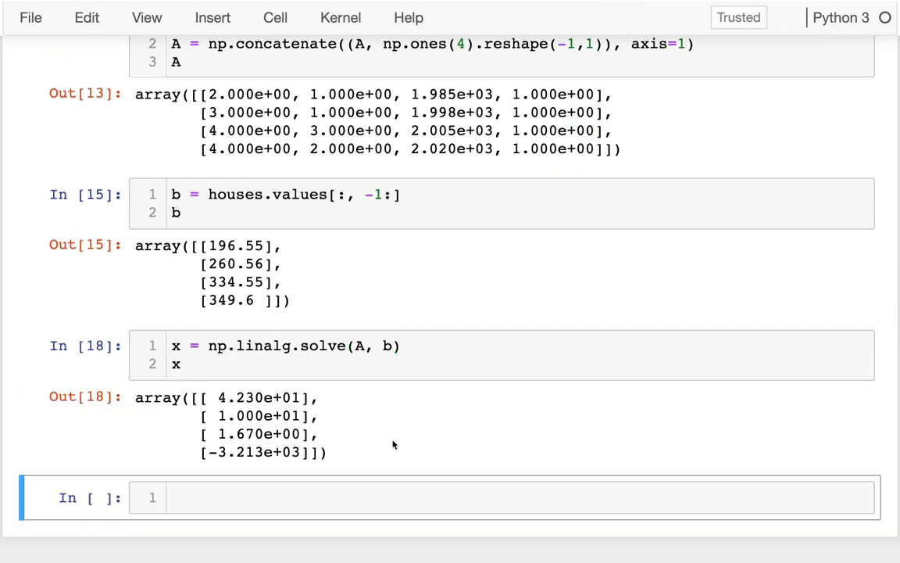
pyautogui.moveTo(219, 397); pyautogui.dragTo(284, 452)
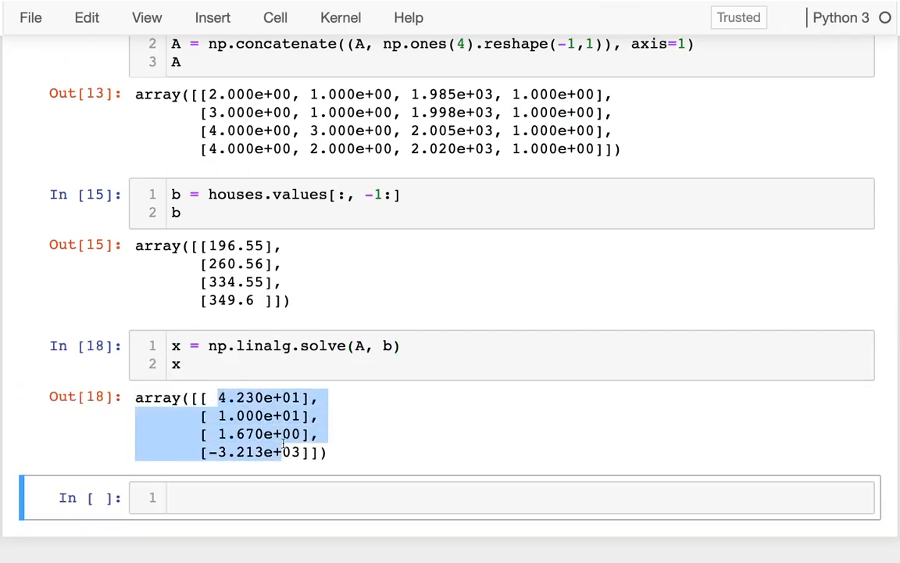
# Show list(x) giving coefficients 42.3, 10, 1.67 and -3213.
pyautogui.click(175, 362)
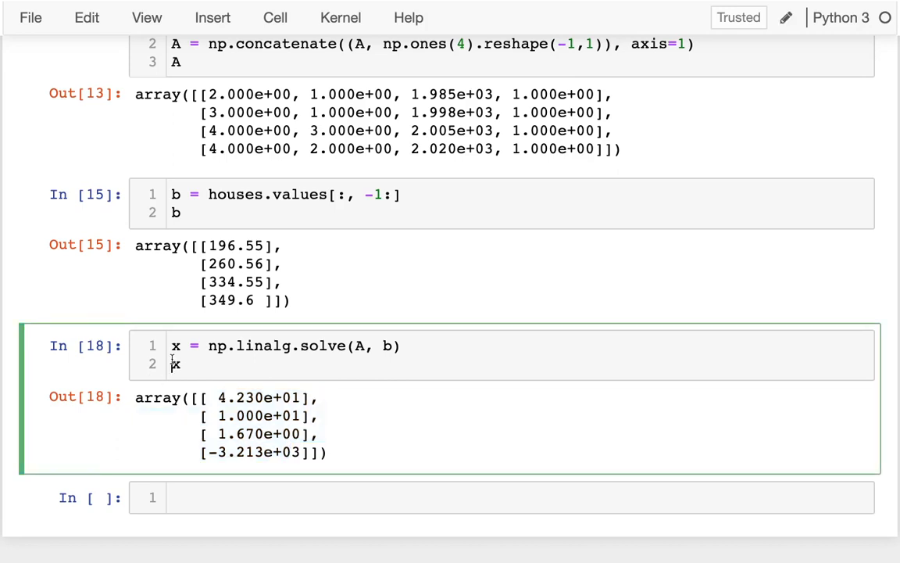
pyautogui.write('list(x)')
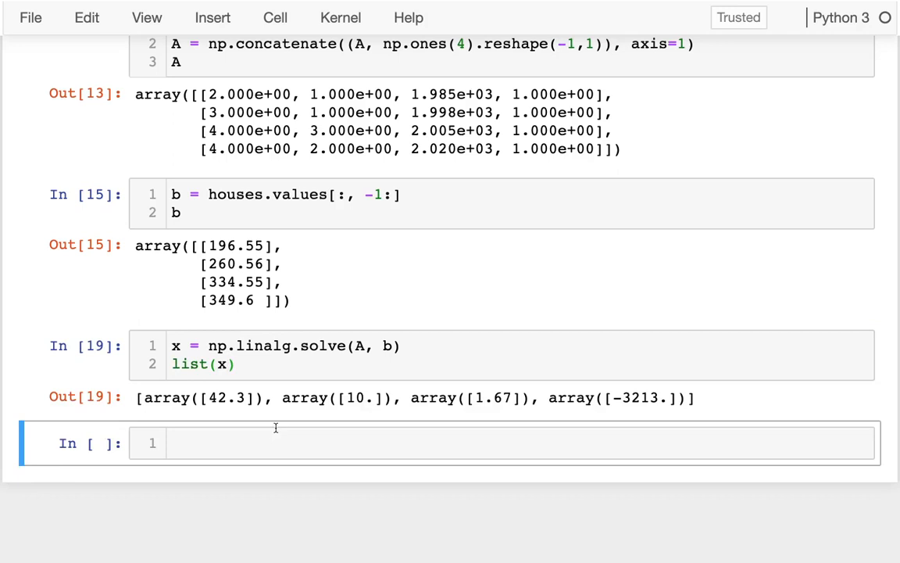
pyautogui.doubleClick(227, 399)
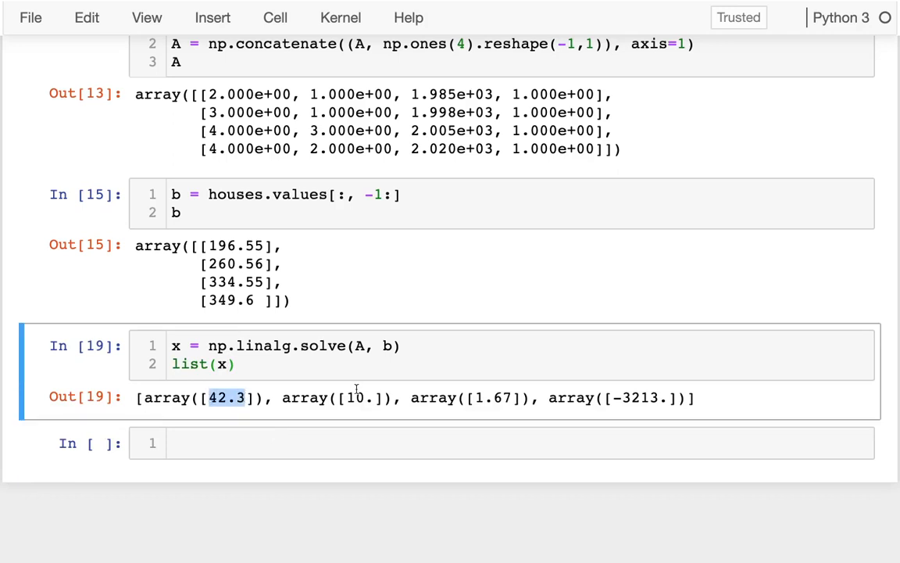
pyautogui.doubleClick(496, 399)
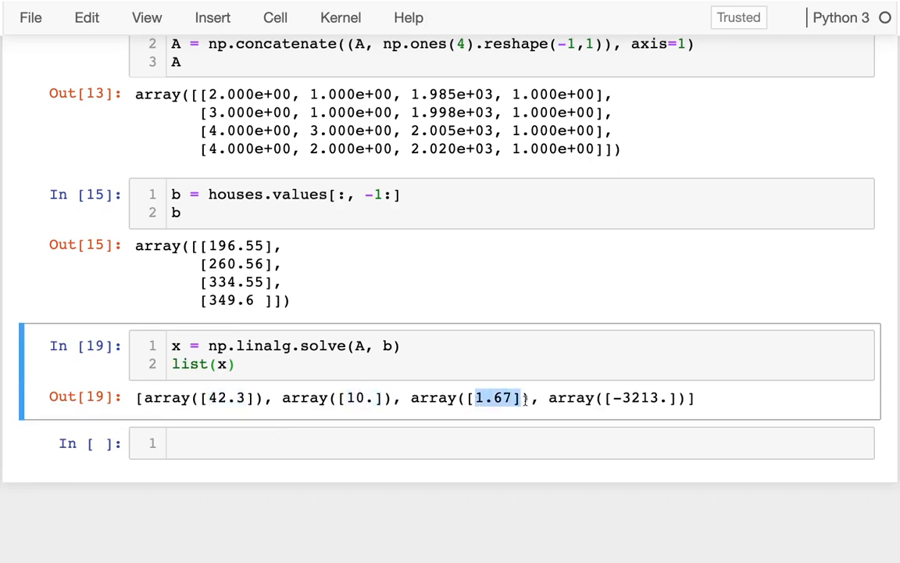